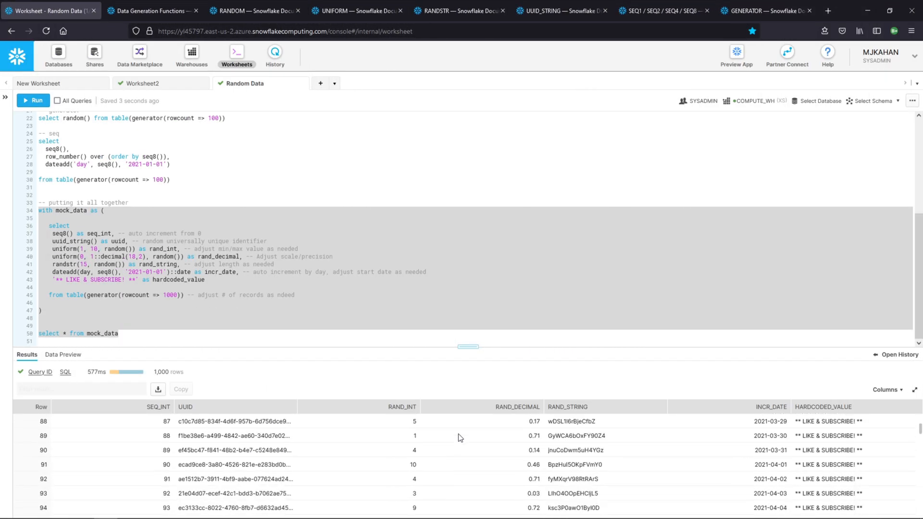
Review the Data Generation Functions docs, then return to the worksheet cleared down to its header comment
{"action": "left_click", "coordinate": [152, 11]}
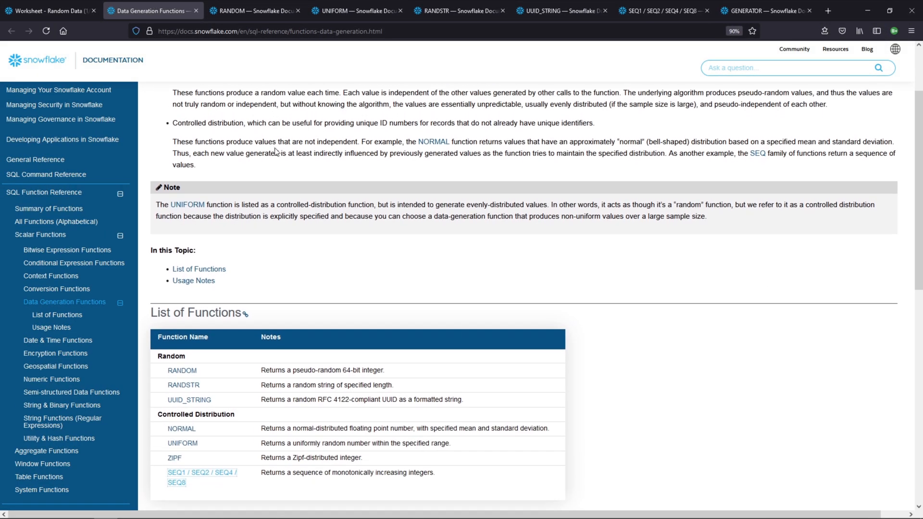
{"action": "scroll", "scroll_direction": "down", "scroll_amount": 3}
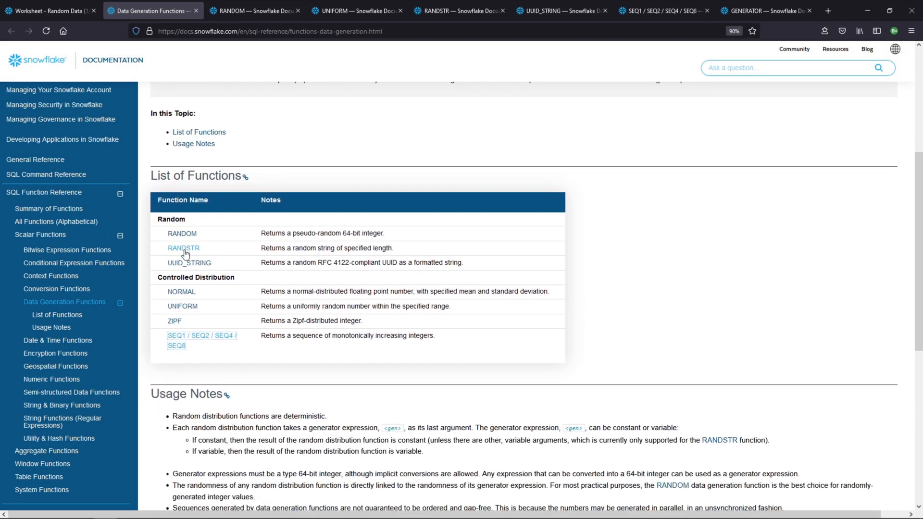
{"action": "mouse_move", "coordinate": [182, 248]}
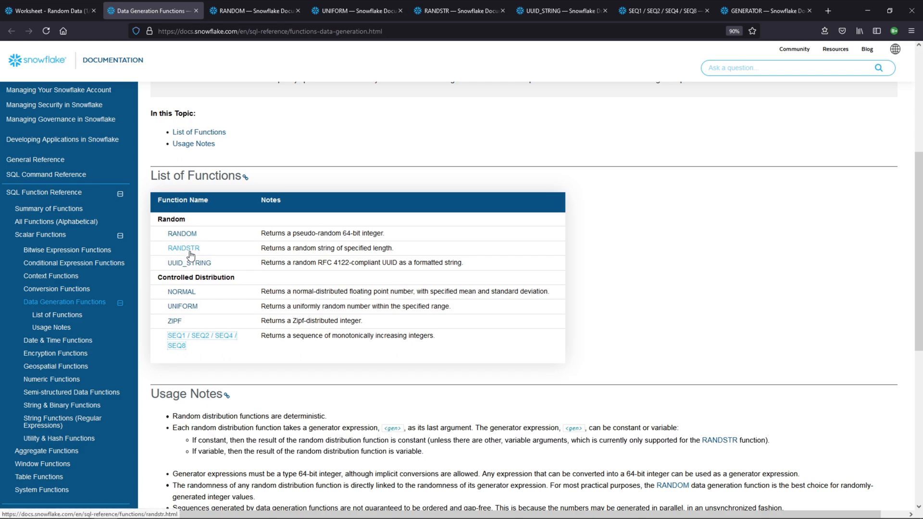
{"action": "left_click", "coordinate": [47, 10]}
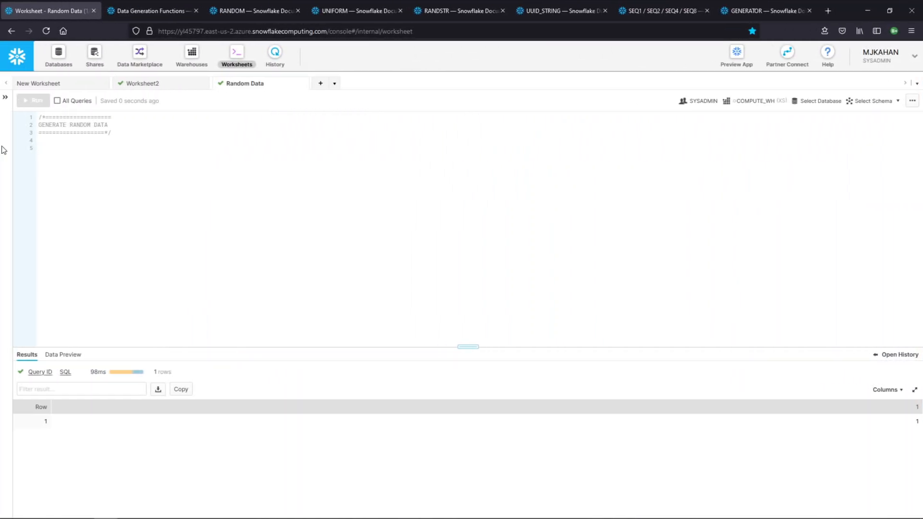
Add a '-- random' comment under the header and review the RANDOM function reference
{"action": "type", "text": "-- random("}
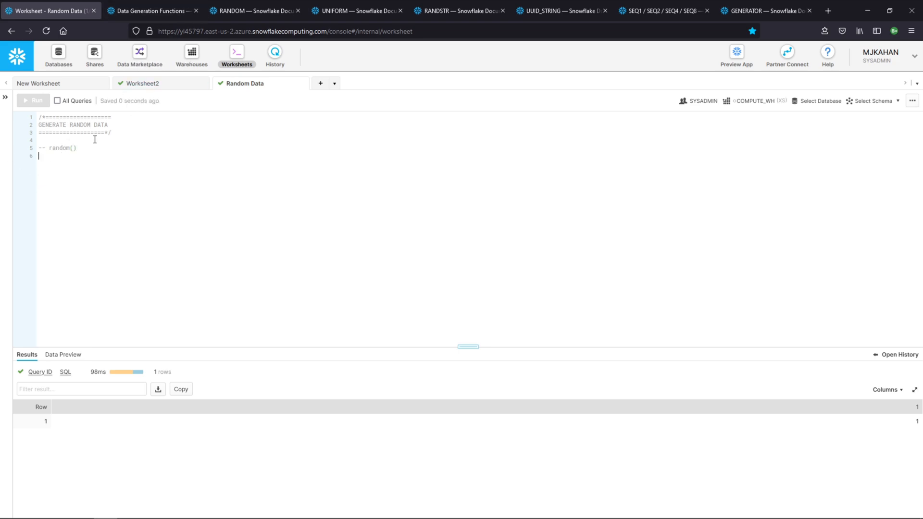
{"action": "left_click", "coordinate": [253, 10]}
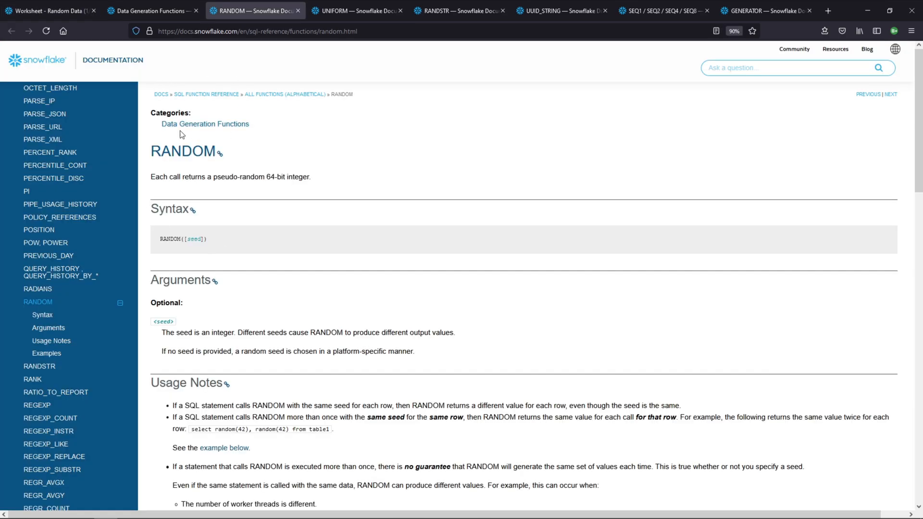
{"action": "mouse_move", "coordinate": [272, 203]}
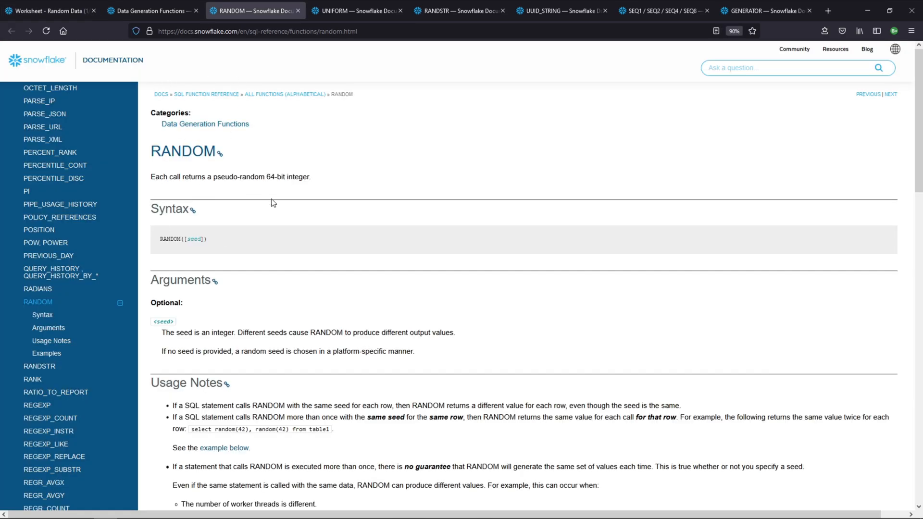
{"action": "scroll", "scroll_direction": "down", "scroll_amount": 3}
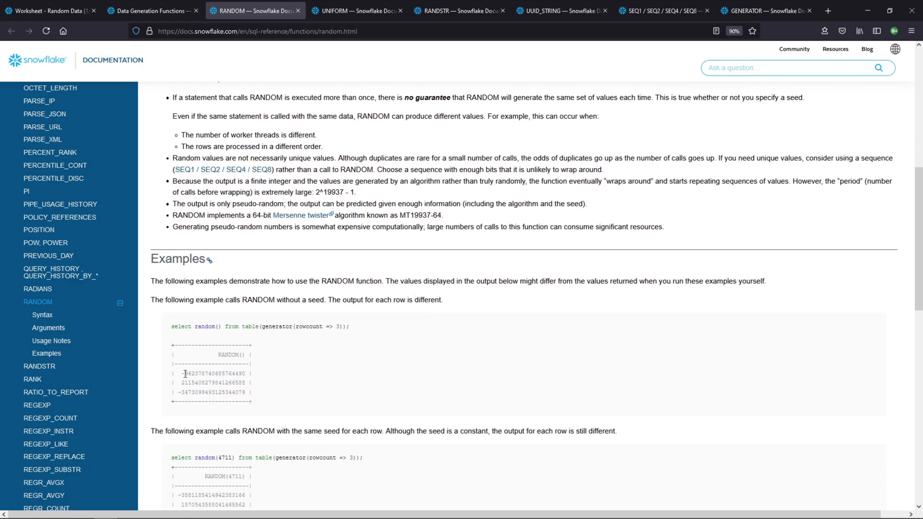
{"action": "left_click", "coordinate": [150, 10]}
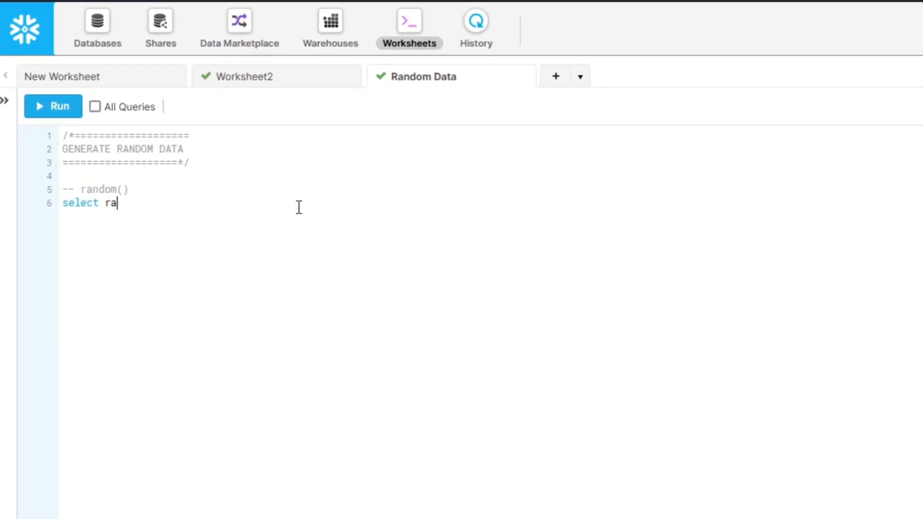
Complete and run 'select random()' twice, then begin a '-- un' comment on a line below
{"action": "type", "text": "ndom()"}
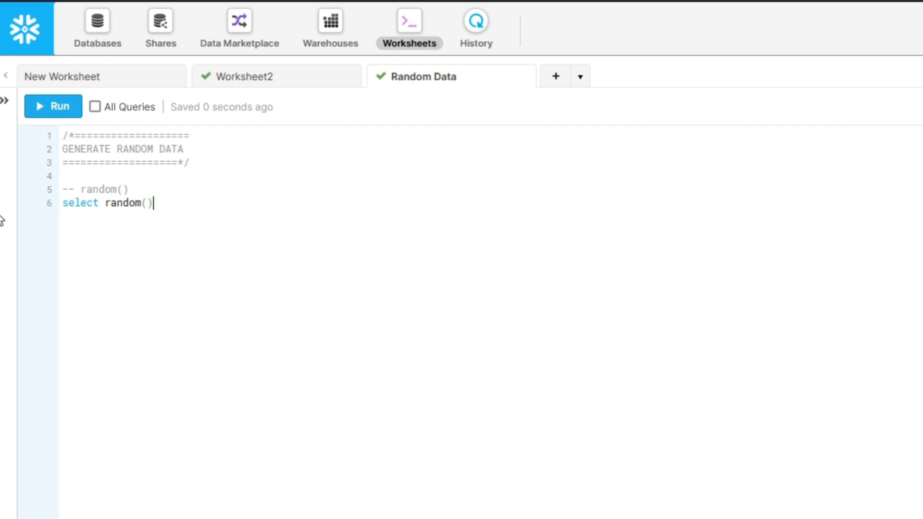
{"action": "left_click", "coordinate": [52, 107]}
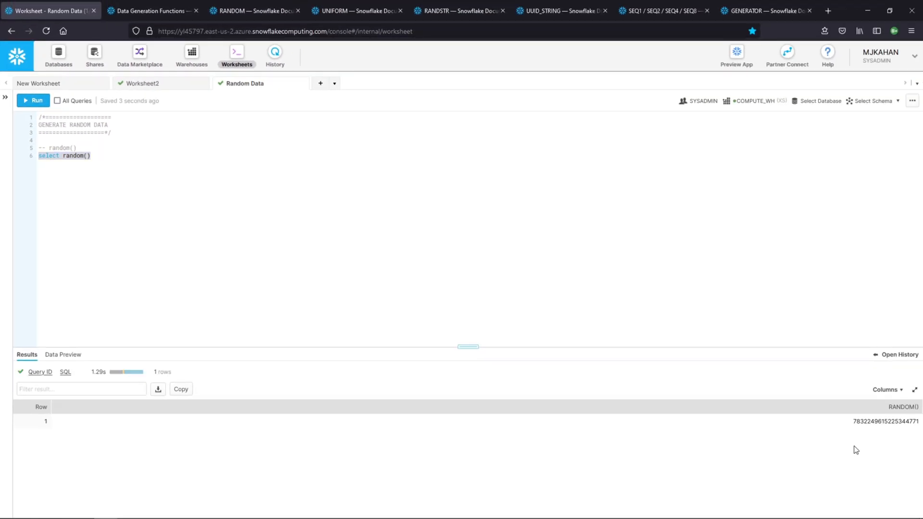
{"action": "mouse_move", "coordinate": [34, 101]}
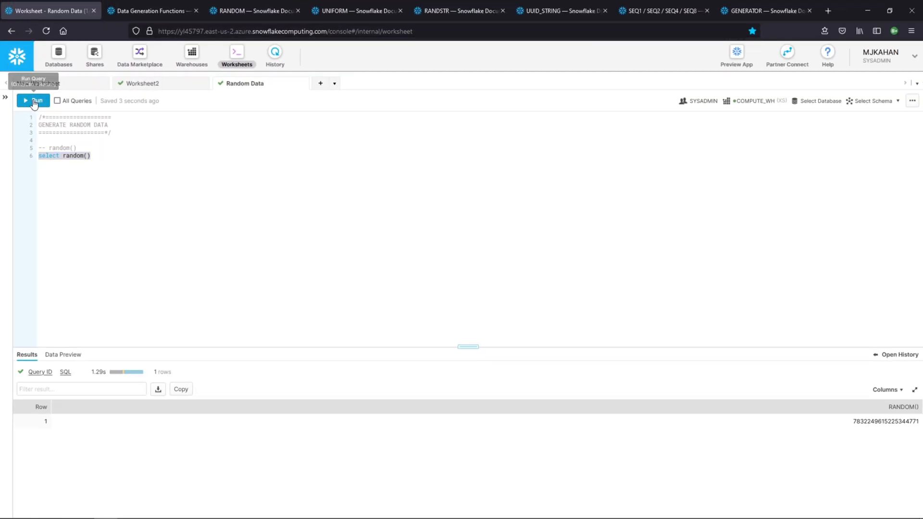
{"action": "left_click", "coordinate": [33, 101]}
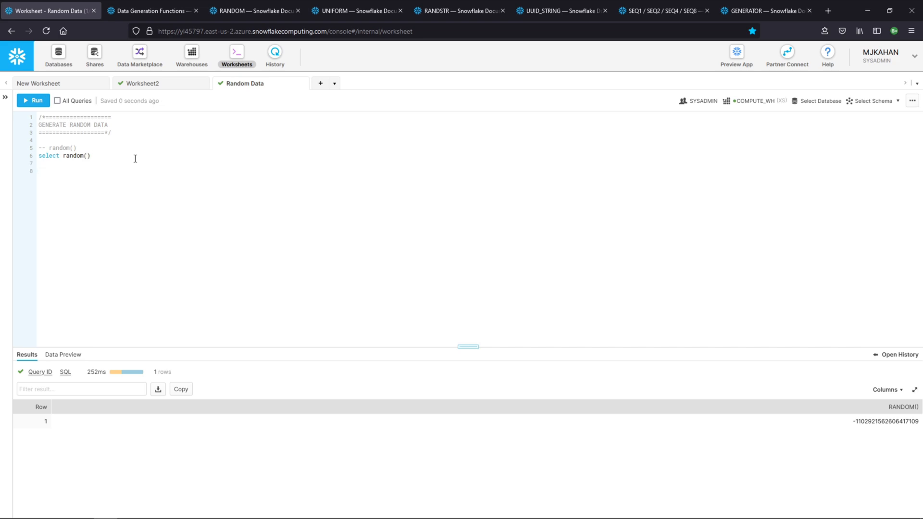
{"action": "double_click", "coordinate": [73, 155]}
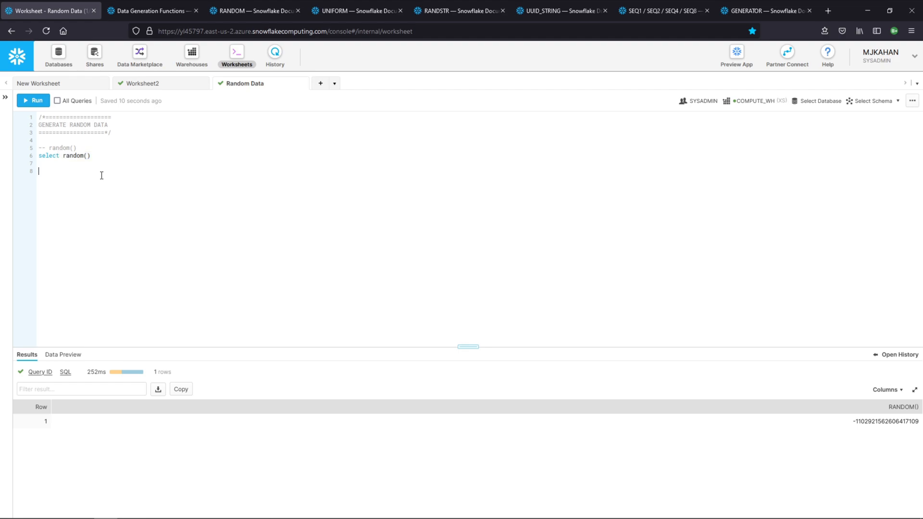
{"action": "type", "text": "-- un"}
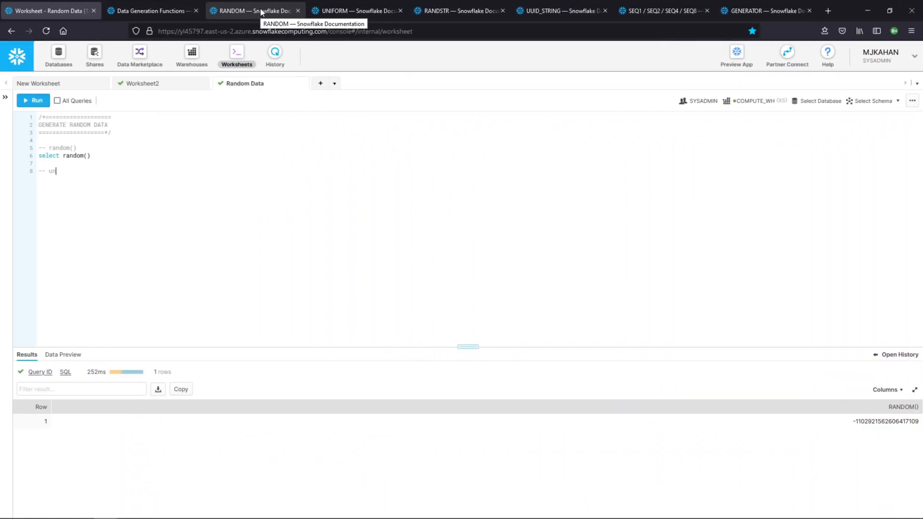
Study the UNIFORM reference, highlighting the max, gen and expression terms in its syntax notes
{"action": "left_click", "coordinate": [353, 11]}
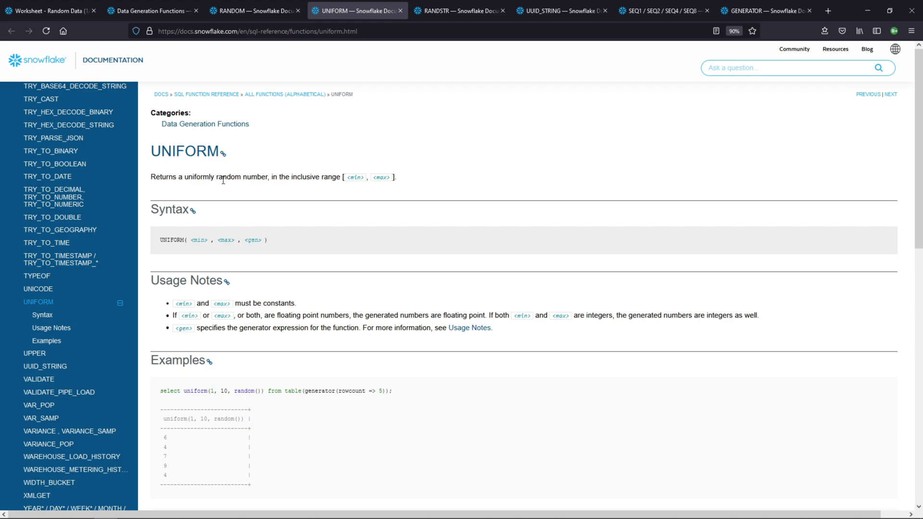
{"action": "mouse_move", "coordinate": [295, 176]}
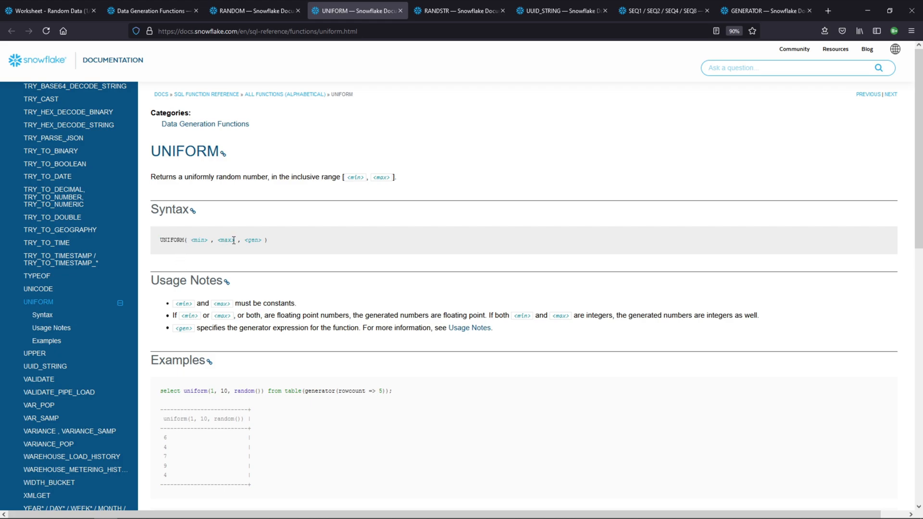
{"action": "double_click", "coordinate": [253, 241]}
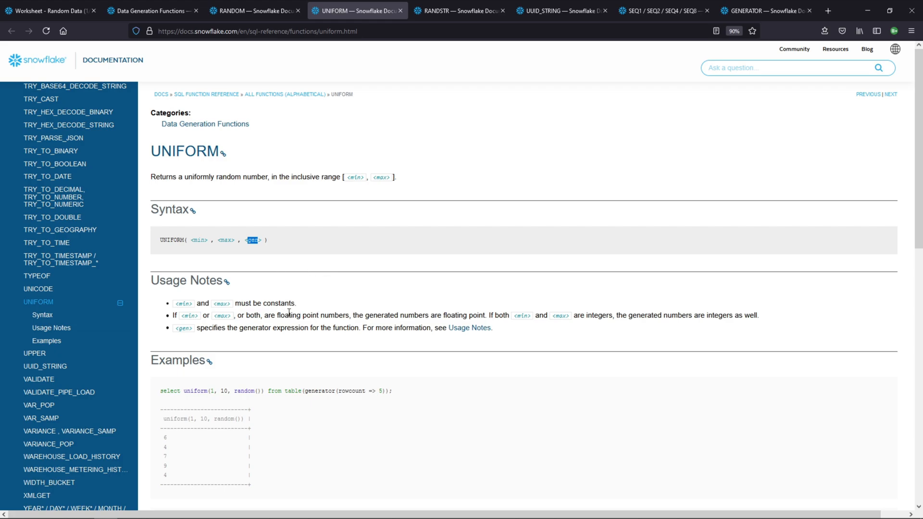
{"action": "double_click", "coordinate": [290, 328]}
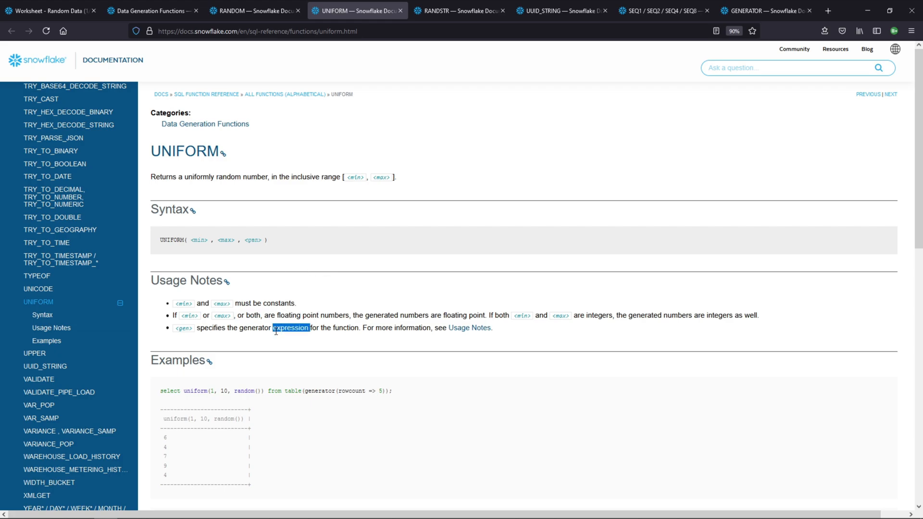
{"action": "double_click", "coordinate": [246, 392]}
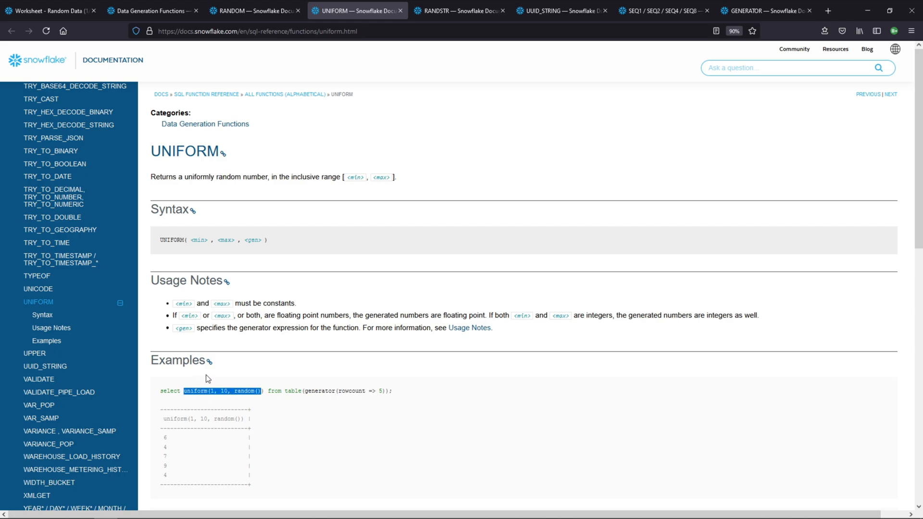
{"action": "mouse_move", "coordinate": [224, 398]}
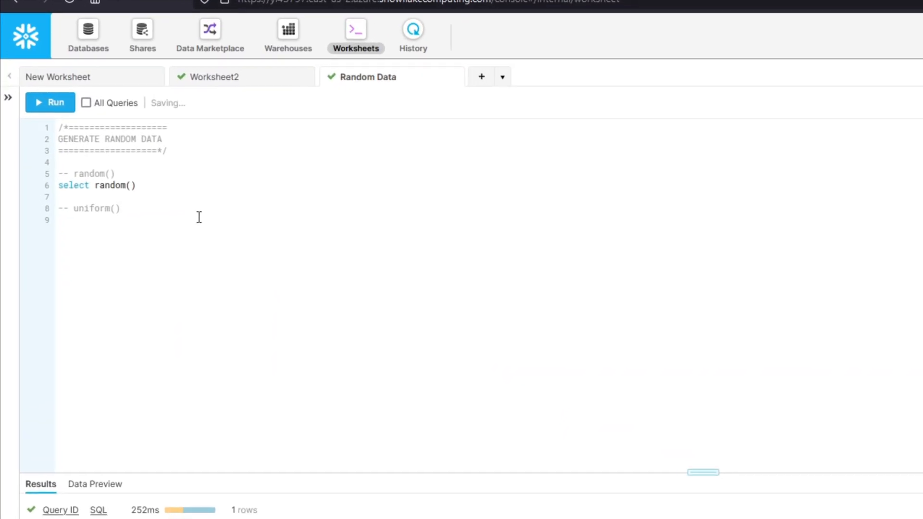
Write 'select uniform(1,10, random())' under the uniform comment
{"action": "type", "text": "select"}
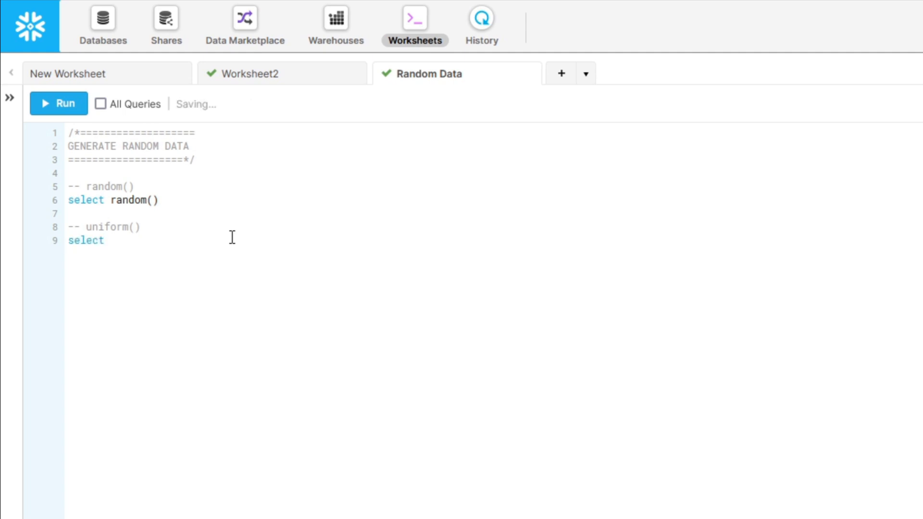
{"action": "type", "text": "uniform()"}
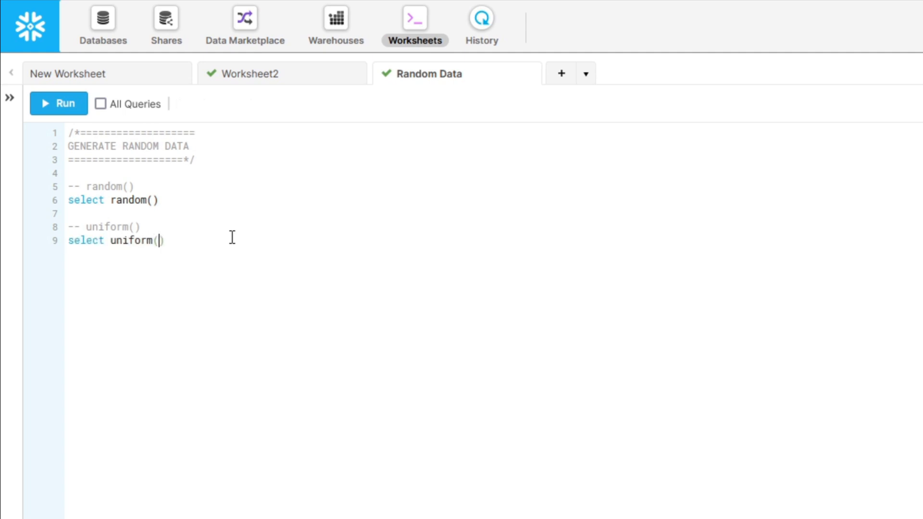
{"action": "type", "text": "1,10, rando"}
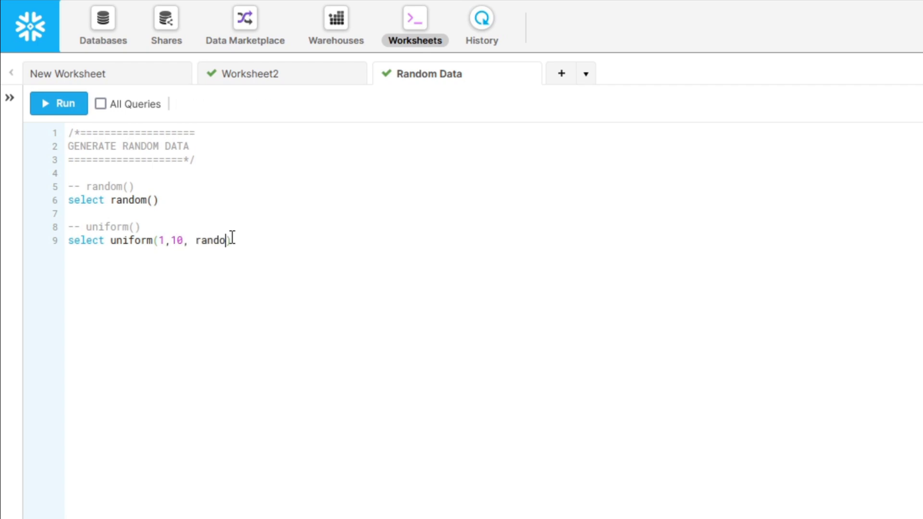
Run the uniform query several times, getting a new integer between 1 and 10 each run
{"action": "left_click", "coordinate": [34, 101]}
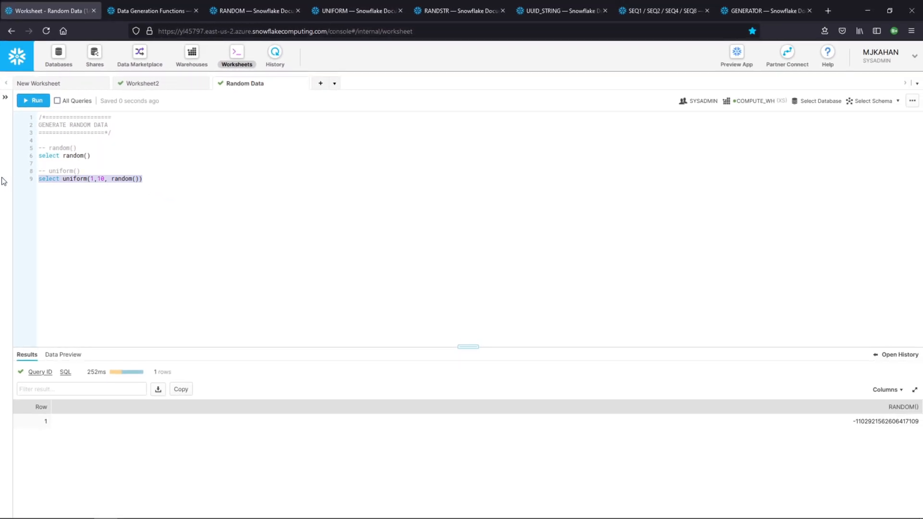
{"action": "left_click", "coordinate": [33, 101]}
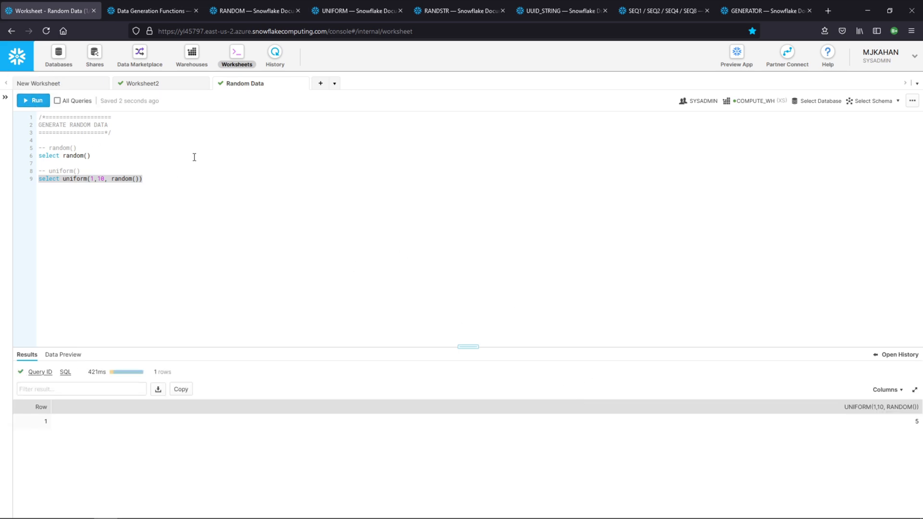
{"action": "left_click", "coordinate": [33, 100]}
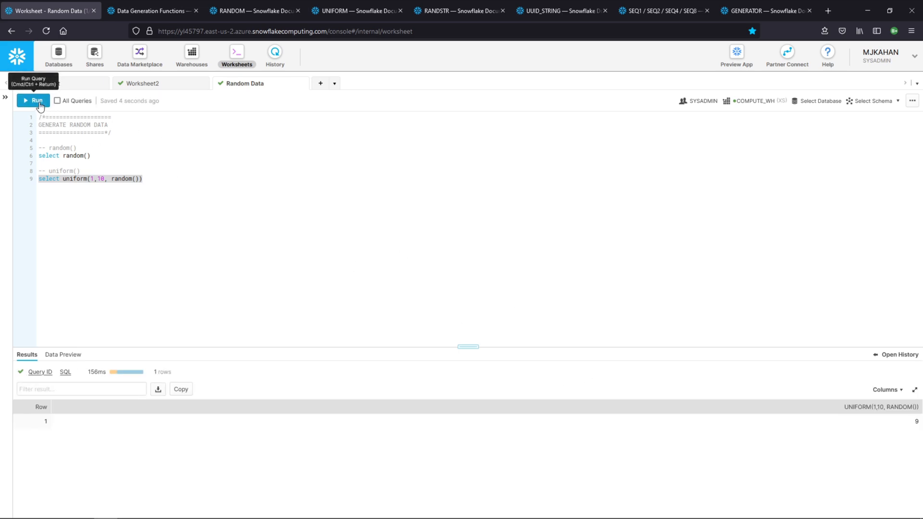
{"action": "left_click", "coordinate": [32, 100]}
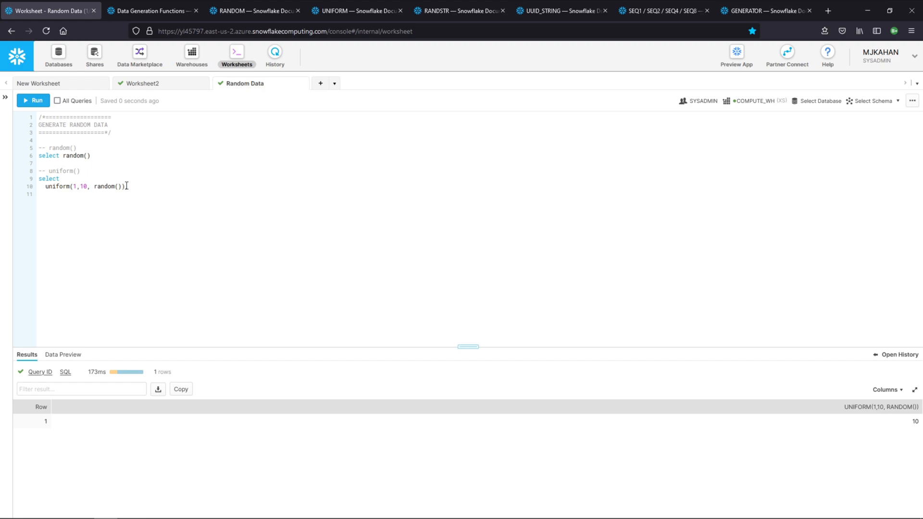
Add a second uniform(1,10, …) column and replace its random() seed with 100
{"action": "type", "text": ","}
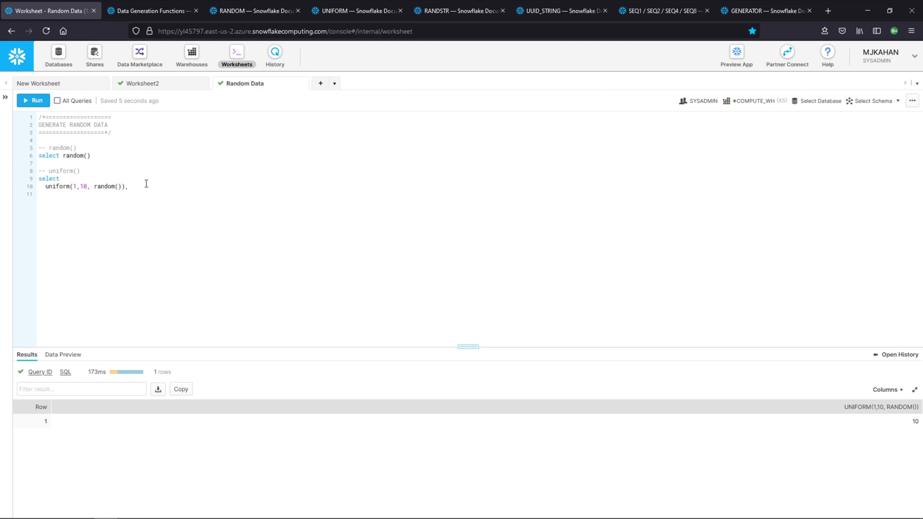
{"action": "type", "text": "uniform(1,10, random())"}
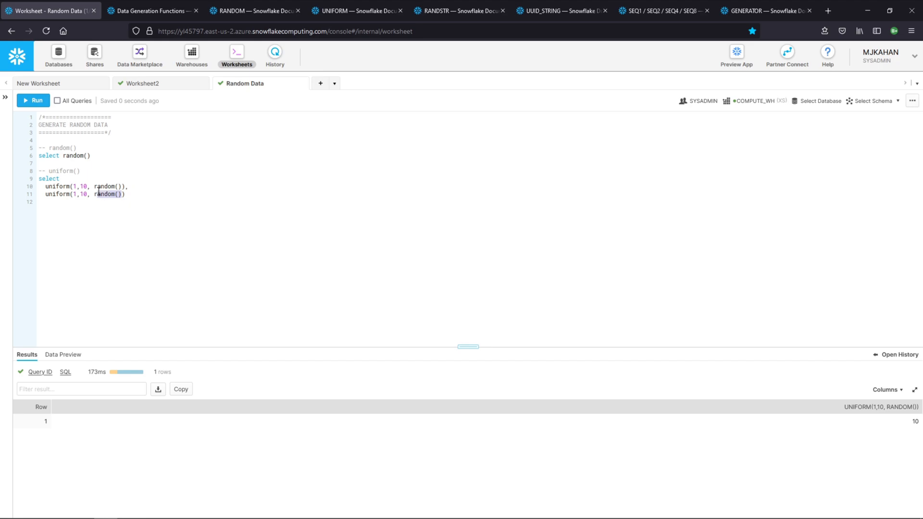
{"action": "double_click", "coordinate": [108, 193]}
{"action": "type", "text": "100"}
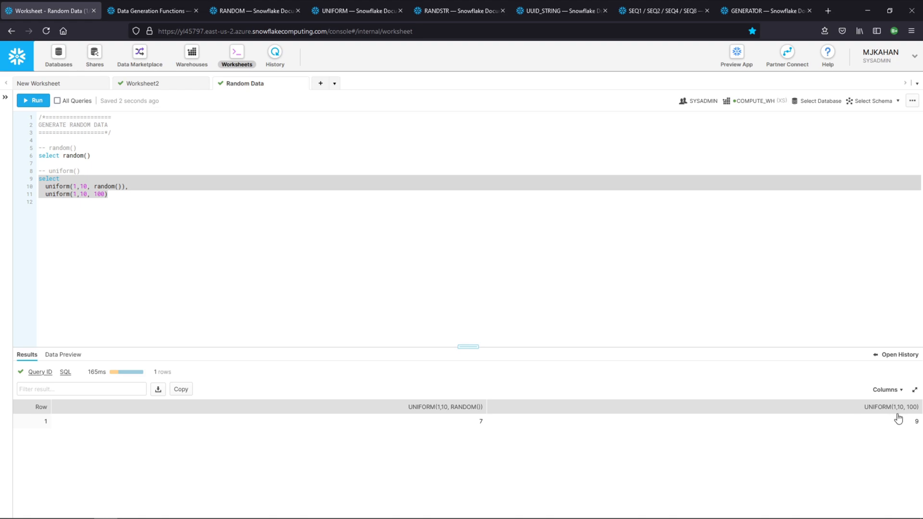
{"action": "mouse_move", "coordinate": [24, 102]}
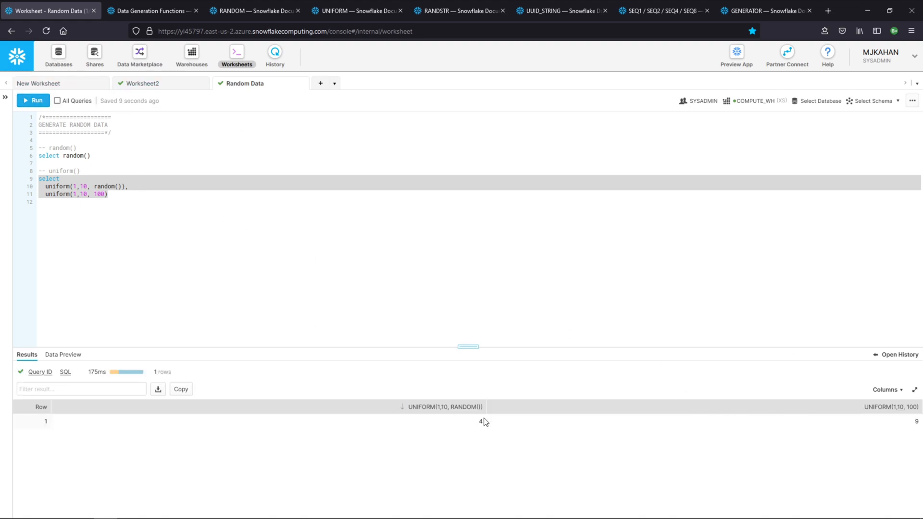
Rerun the query to compare the varying random column with the constant seeded one
{"action": "left_click", "coordinate": [32, 100]}
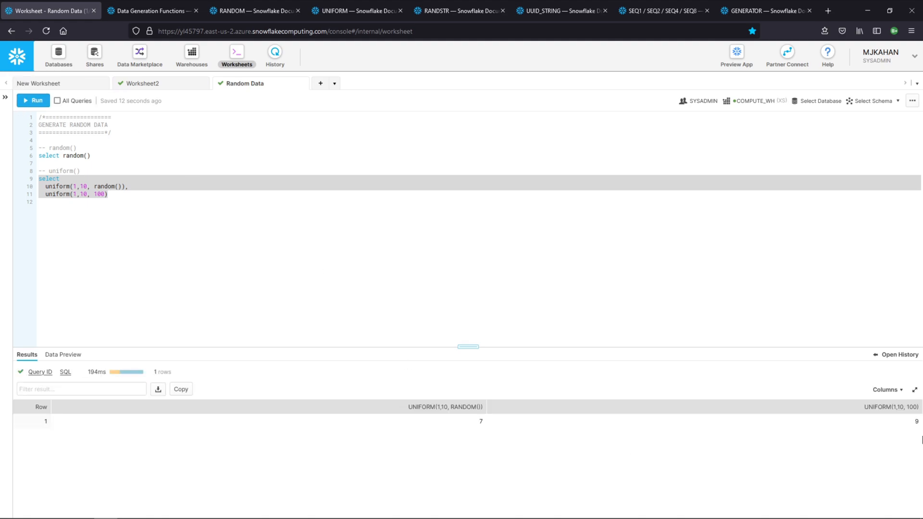
{"action": "left_click", "coordinate": [36, 101]}
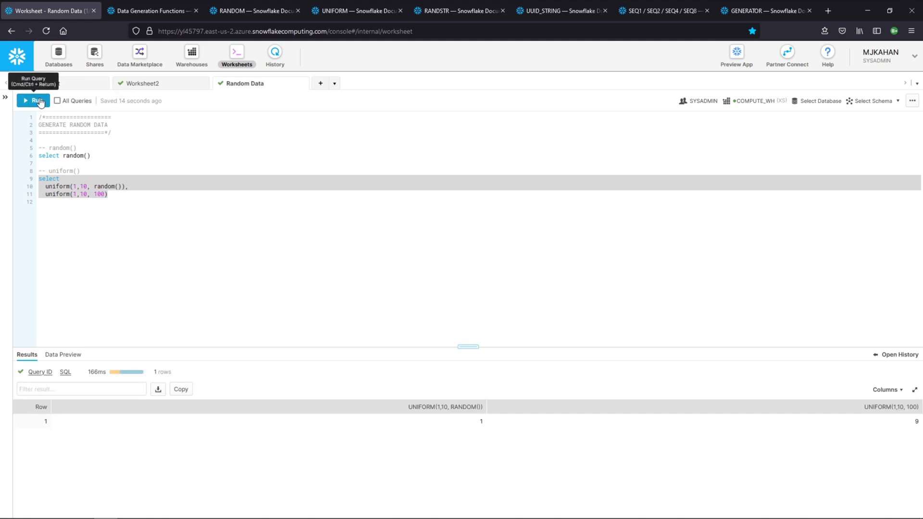
{"action": "left_click", "coordinate": [34, 100]}
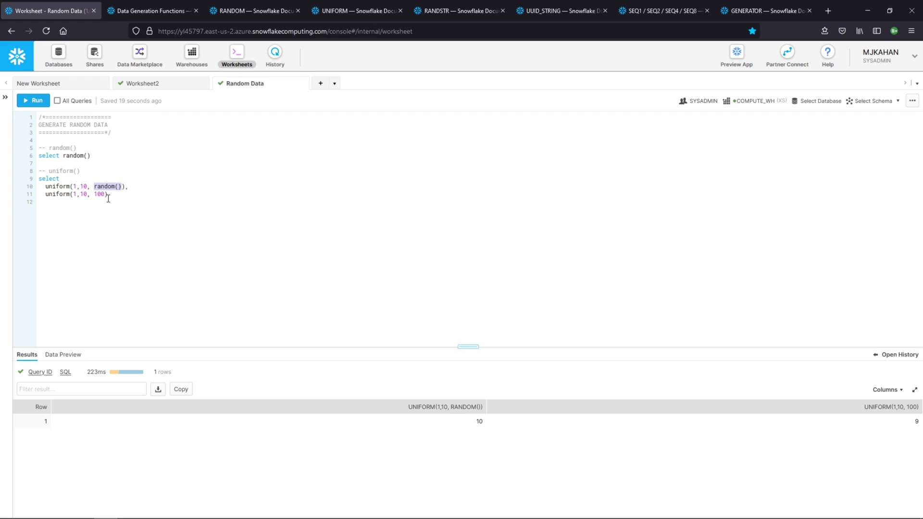
{"action": "mouse_move", "coordinate": [70, 228]}
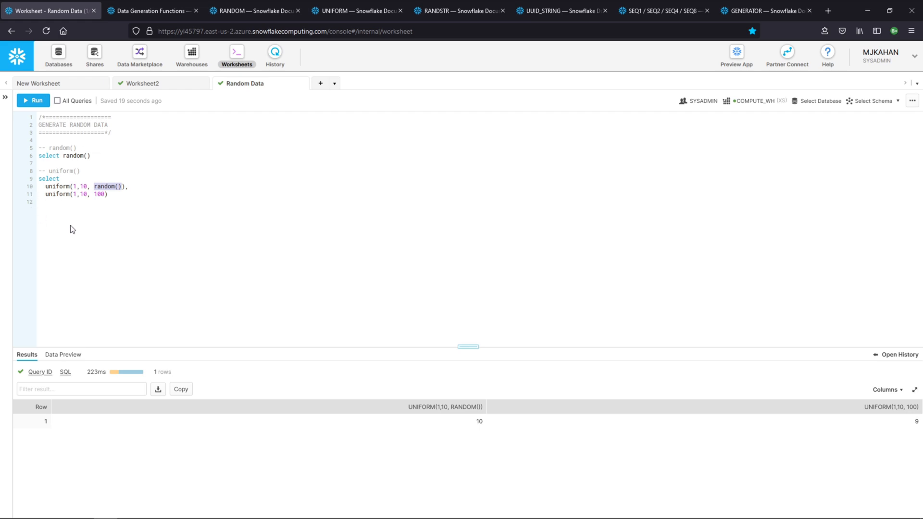
Add a '--randstr' comment heading and bring up the RANDSTR documentation
{"action": "type", "text": "--ran"}
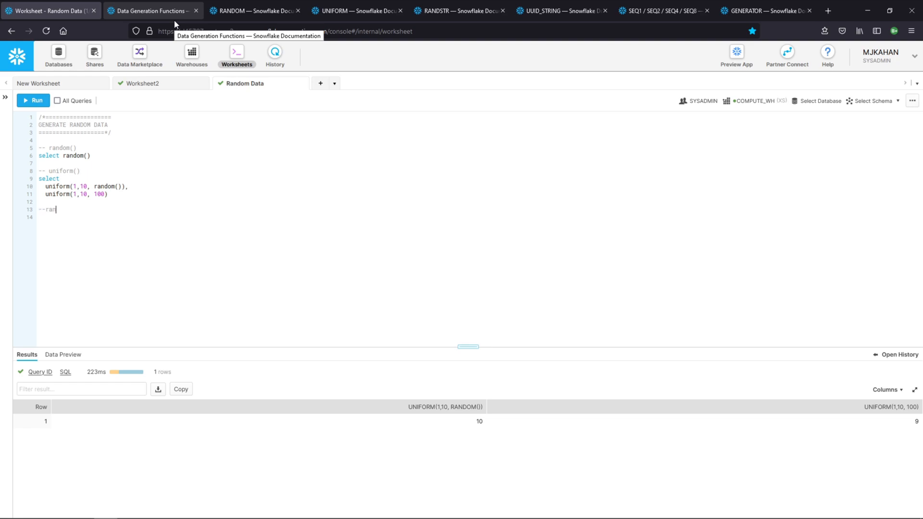
{"action": "type", "text": "dstr"}
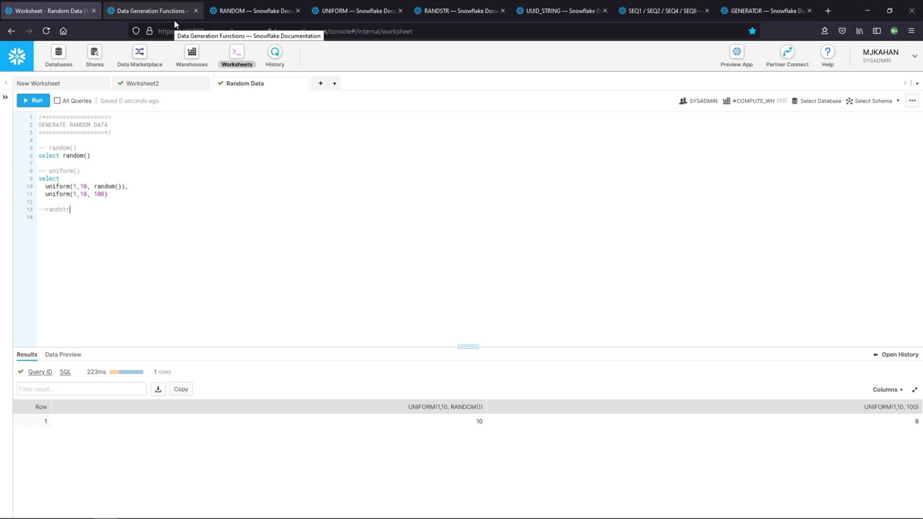
{"action": "left_click", "coordinate": [459, 11]}
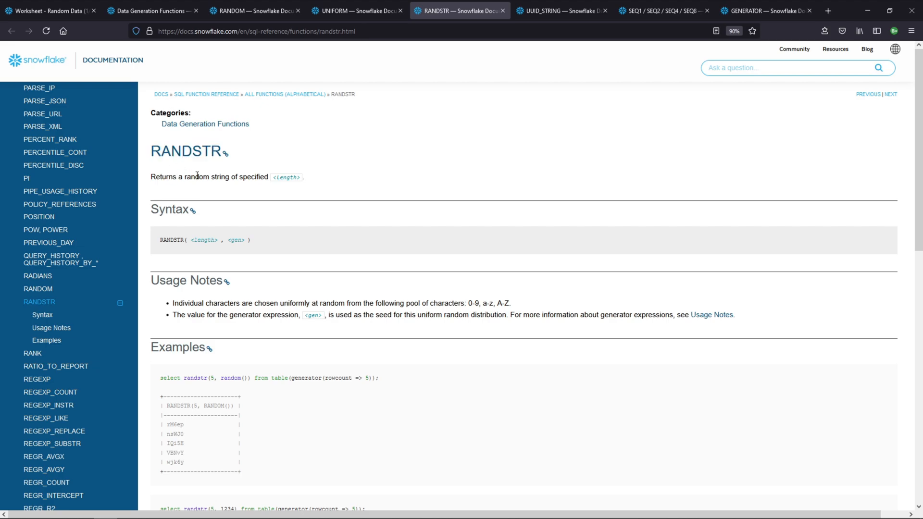
{"action": "mouse_move", "coordinate": [250, 180]}
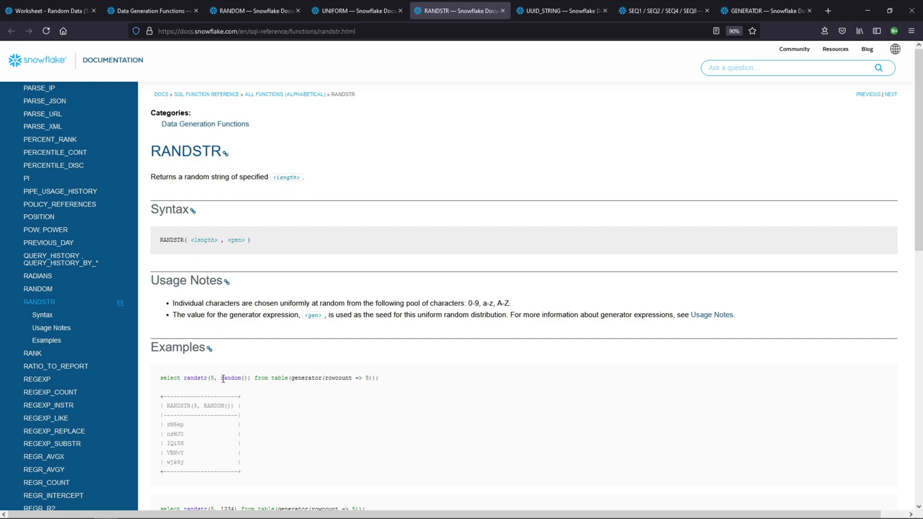
Note random() in the RANDSTR example, then return to the worksheet
{"action": "double_click", "coordinate": [233, 377]}
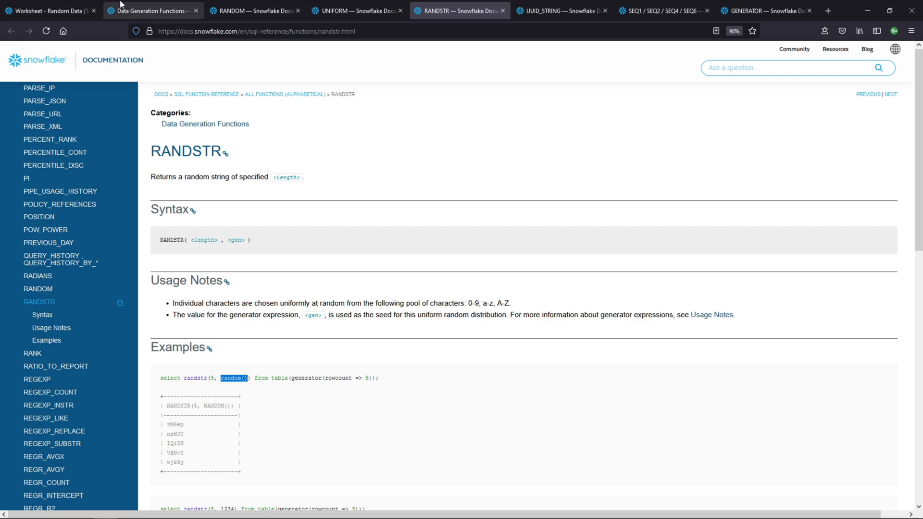
{"action": "left_click", "coordinate": [50, 10]}
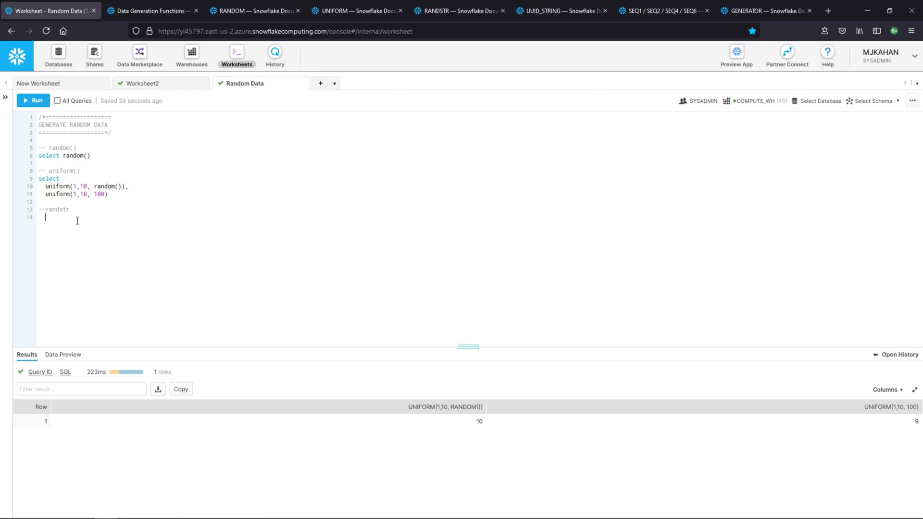
Write and run 'select randstr(15, random())', getting a random 15-character string
{"action": "type", "text": "selec"}
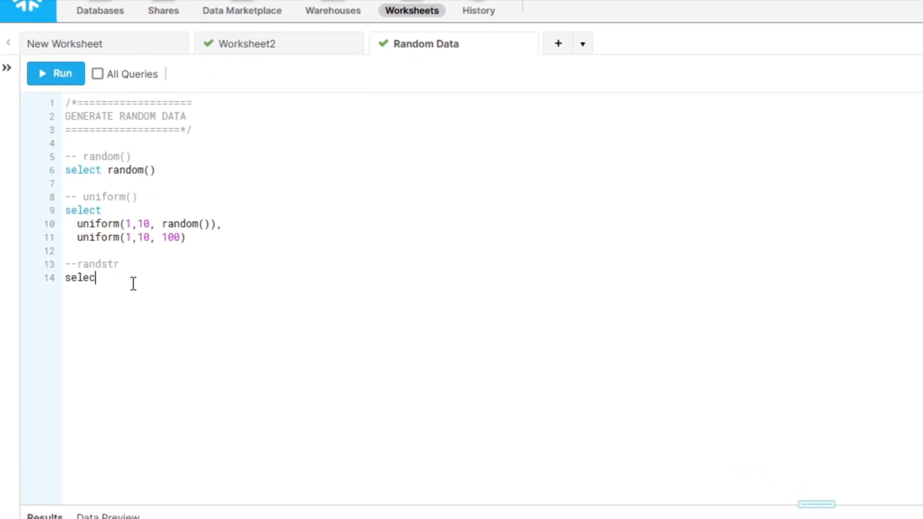
{"action": "type", "text": "t"}
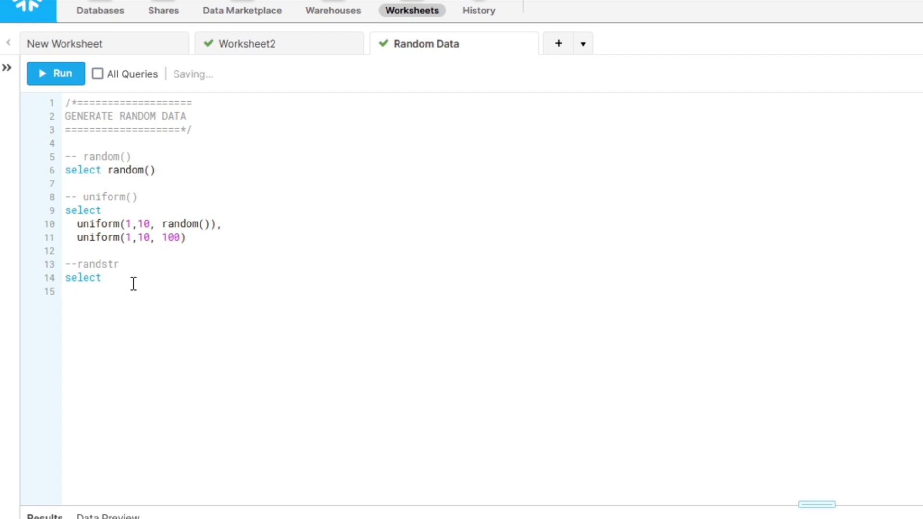
{"action": "type", "text": "randstr"}
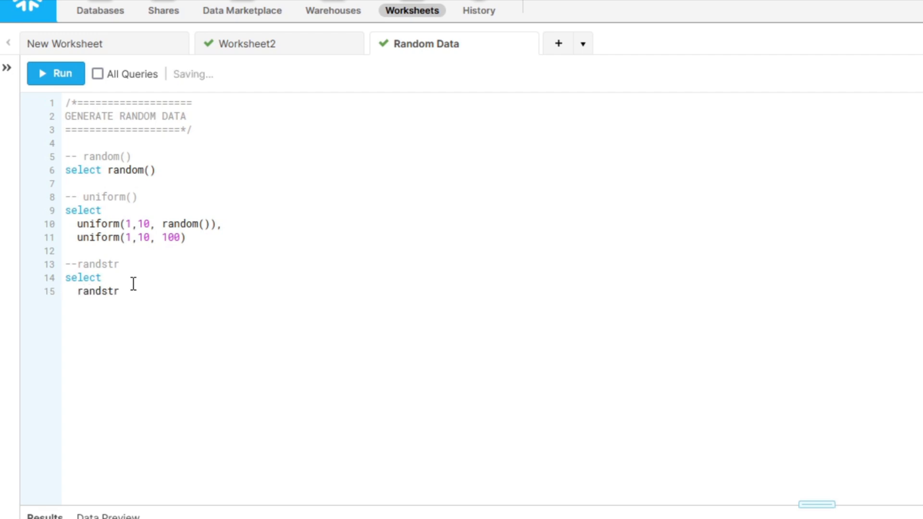
{"action": "type", "text": "()"}
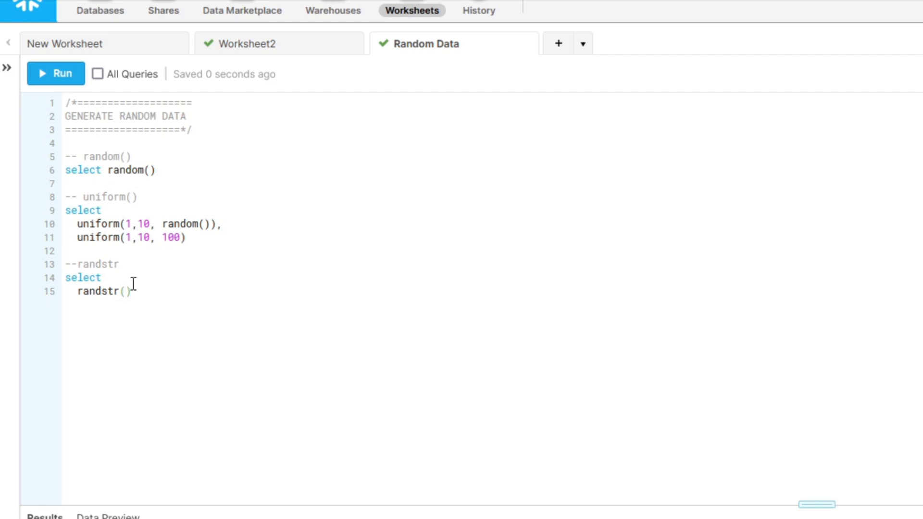
{"action": "type", "text": "15, random("}
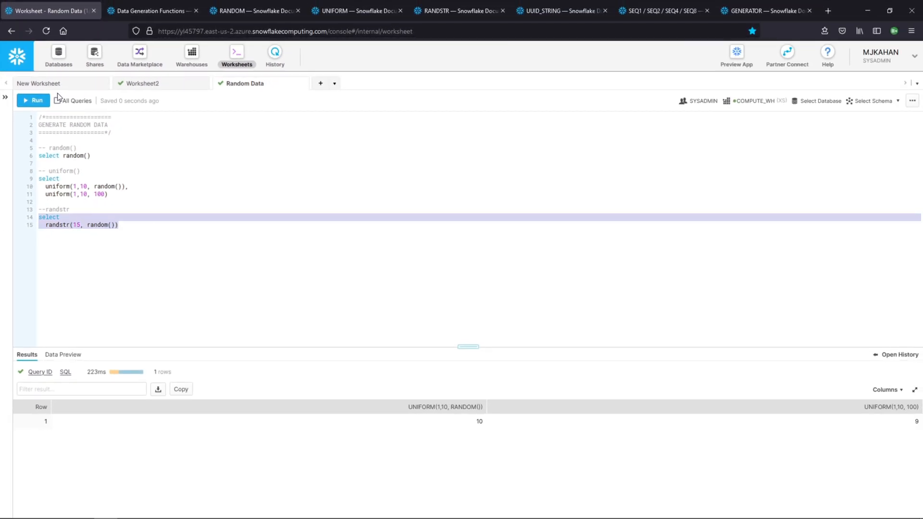
{"action": "left_click", "coordinate": [34, 100]}
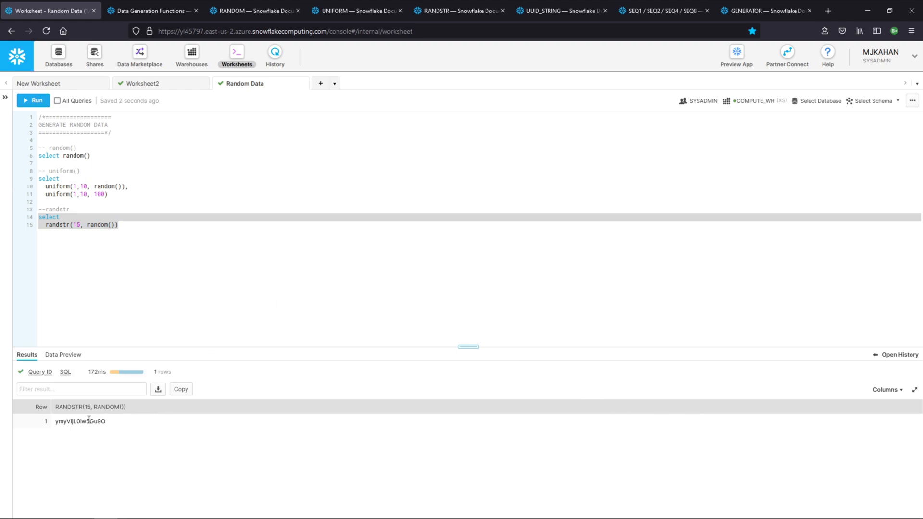
Add a randstr(15, 123234234) column and rerun to compare the fixed-seed string with the random one
{"action": "type", "text": "randstr(15, random())"}
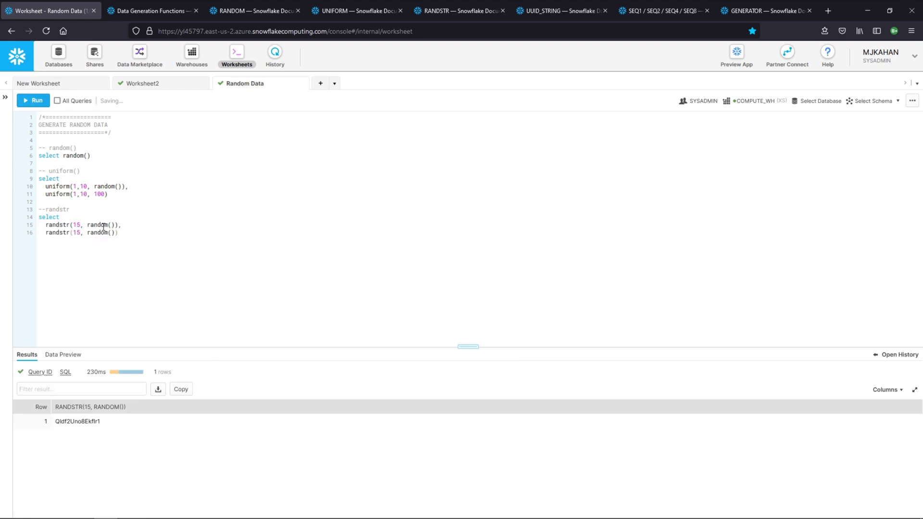
{"action": "double_click", "coordinate": [100, 232]}
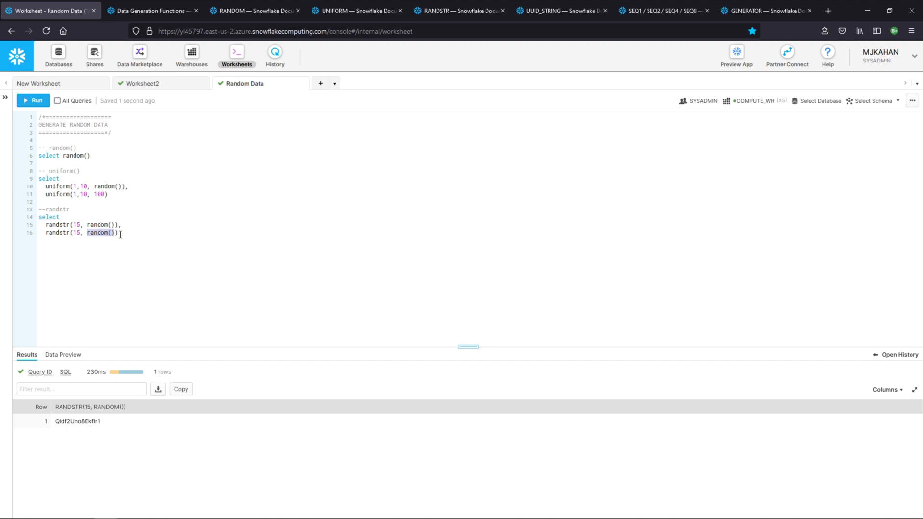
{"action": "type", "text": "123234234"}
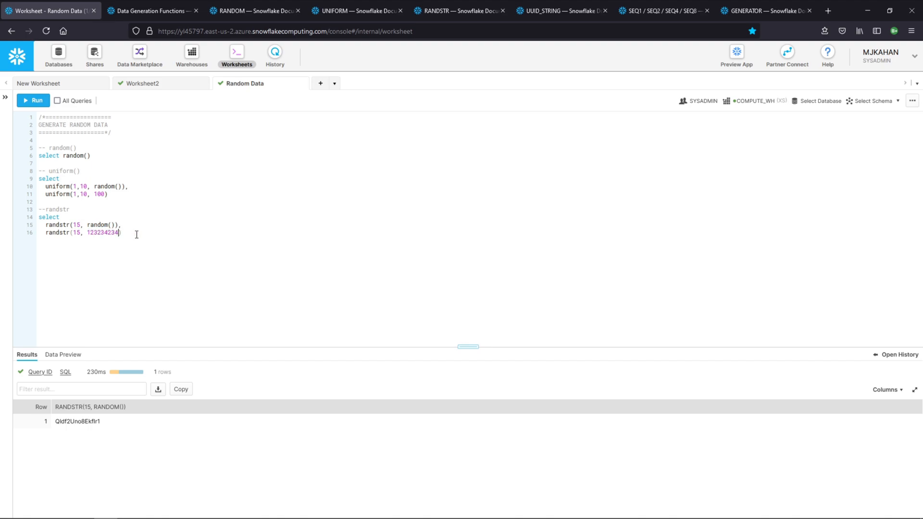
{"action": "left_click", "coordinate": [33, 100]}
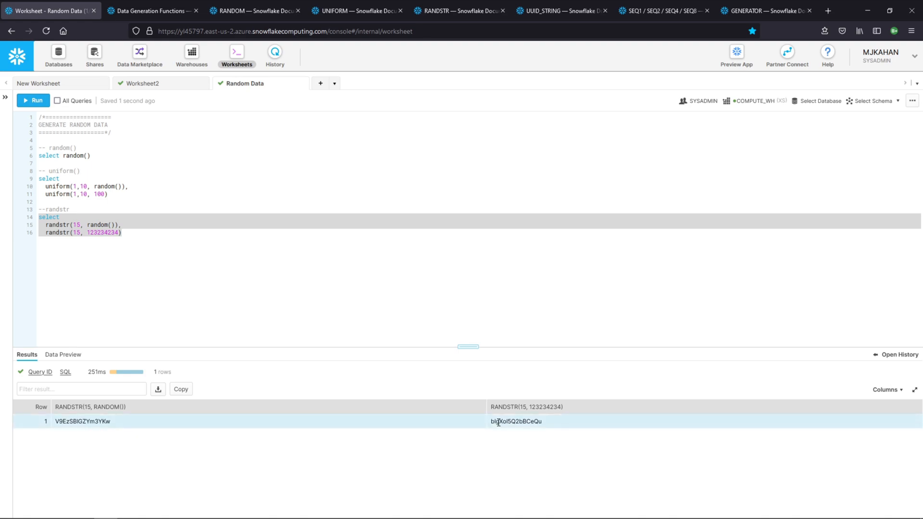
{"action": "left_click", "coordinate": [33, 100]}
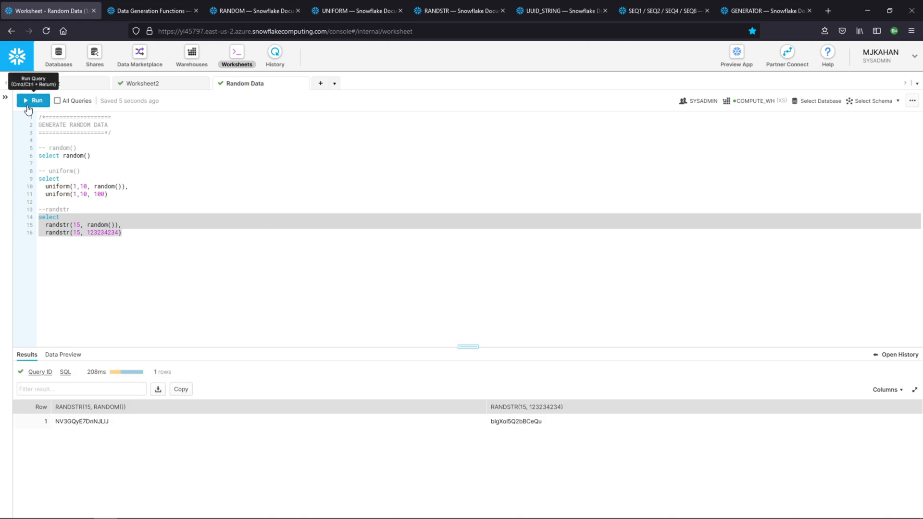
{"action": "left_click", "coordinate": [33, 100]}
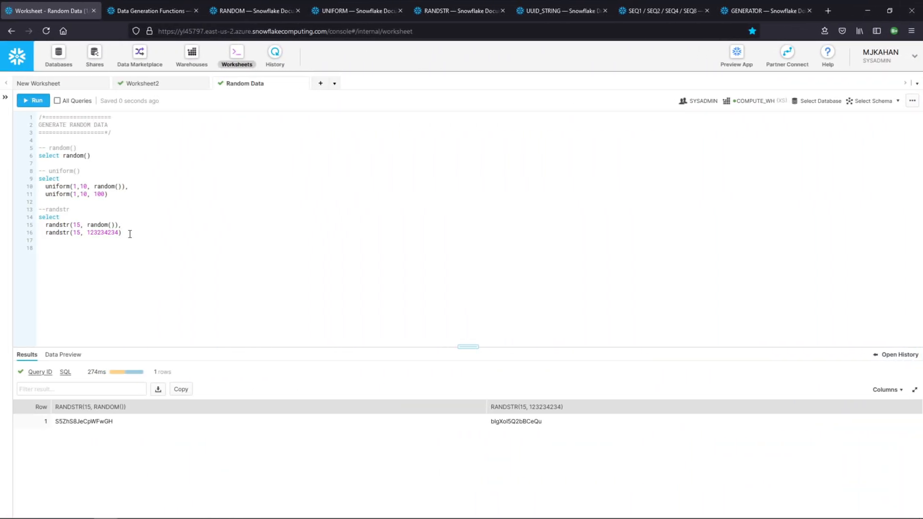
Start a '--' uuid comment and bring up the UUID_STRING documentation
{"action": "type", "text": "-- uuid"}
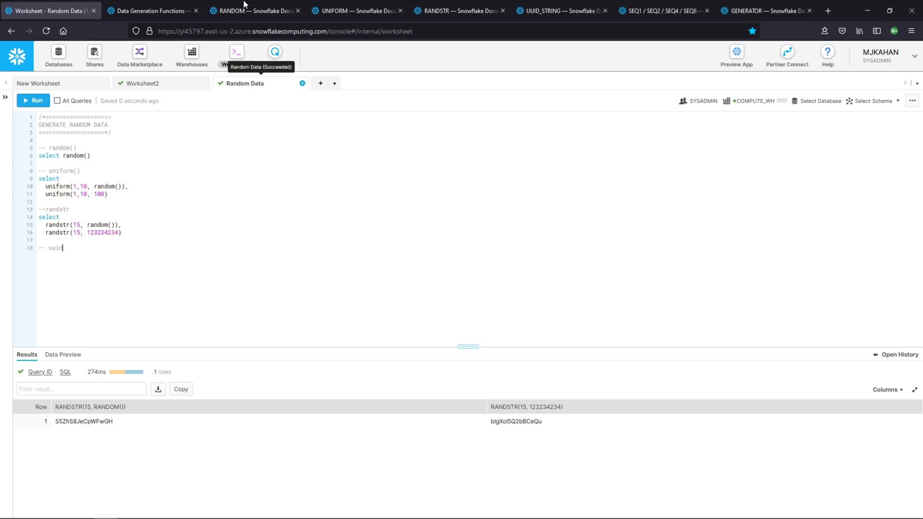
{"action": "left_click", "coordinate": [559, 10]}
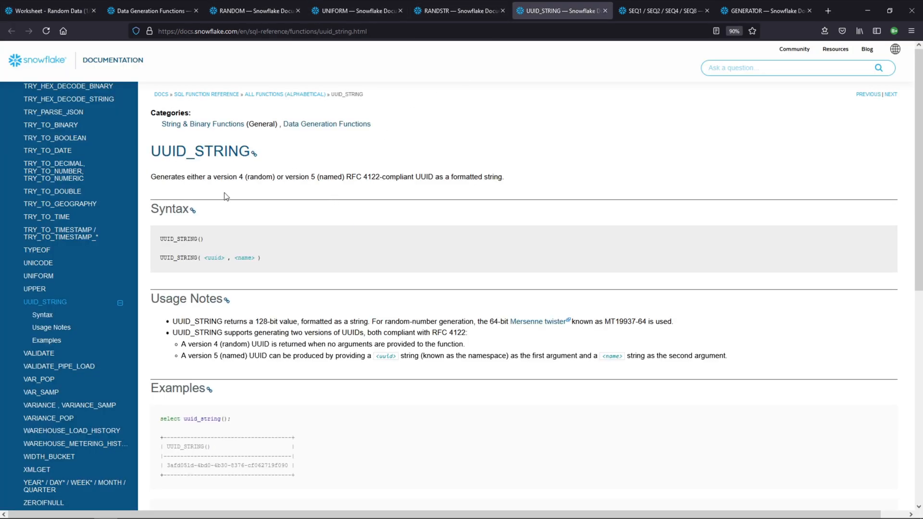
{"action": "mouse_move", "coordinate": [384, 181]}
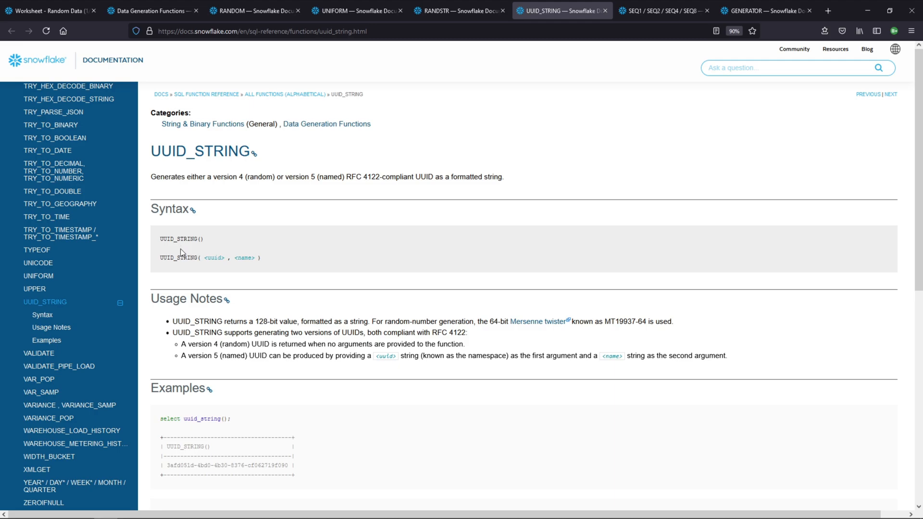
{"action": "mouse_move", "coordinate": [192, 295]}
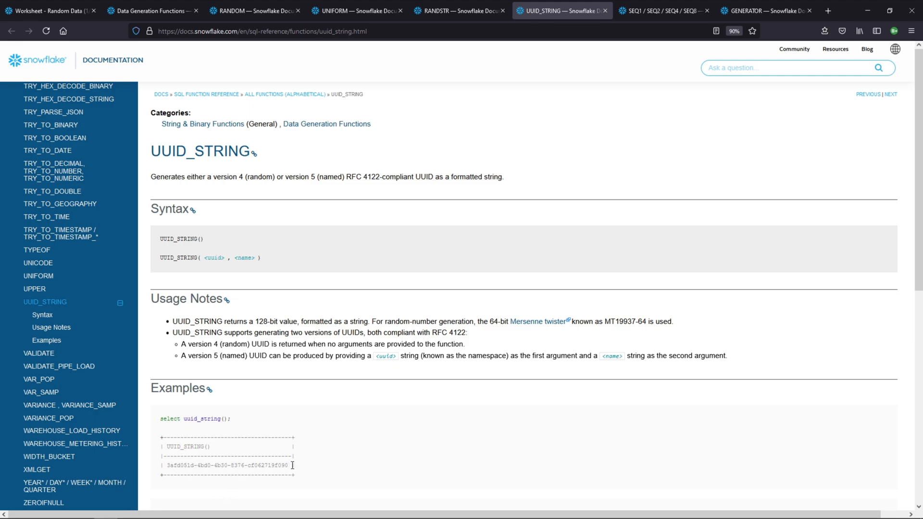
{"action": "mouse_move", "coordinate": [232, 423]}
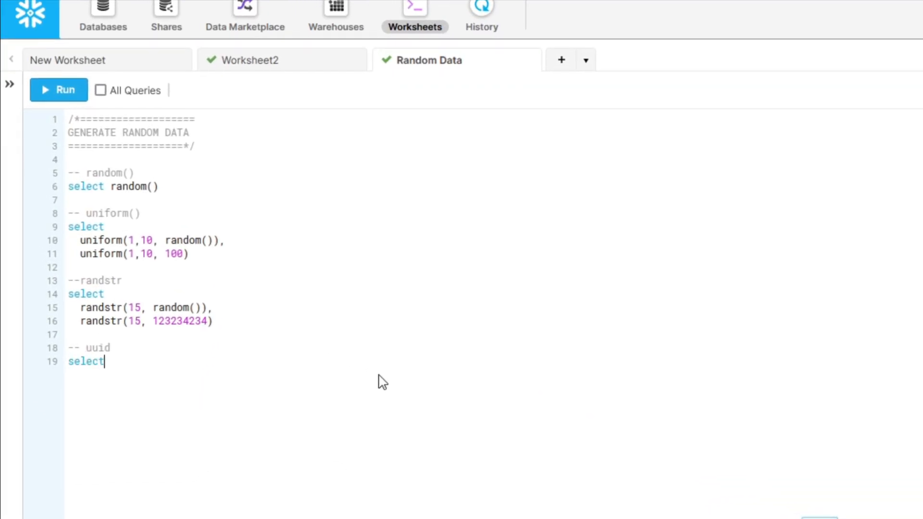
Write 'select uuid_string()' and run it repeatedly for fresh UUIDs
{"action": "type", "text": "uuid"}
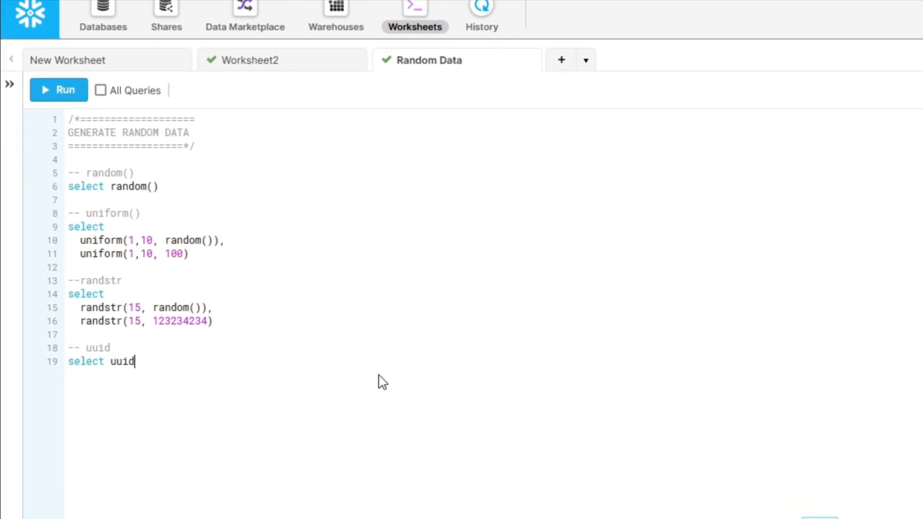
{"action": "type", "text": "_string"}
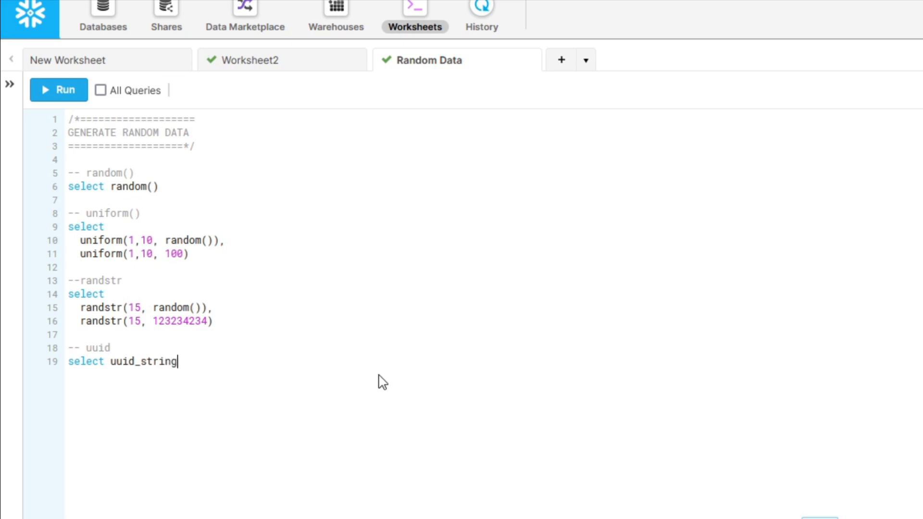
{"action": "left_click", "coordinate": [59, 89]}
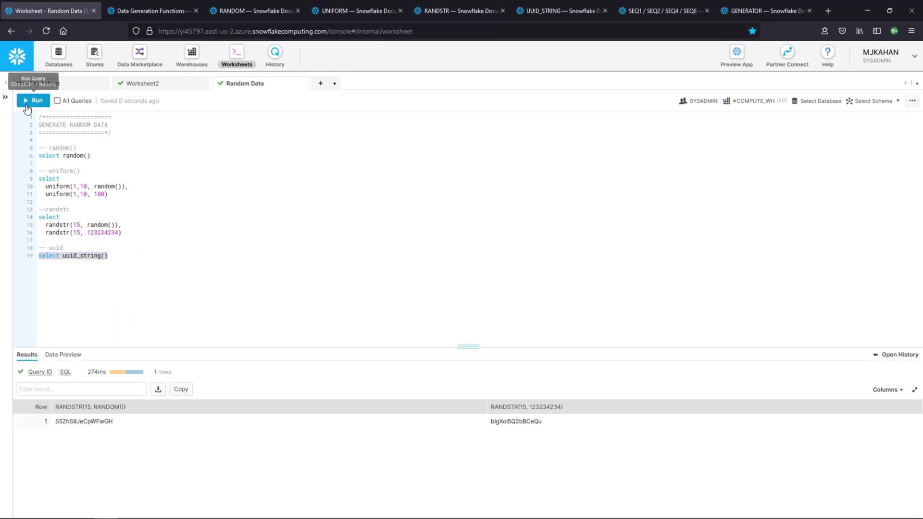
{"action": "left_click", "coordinate": [33, 100]}
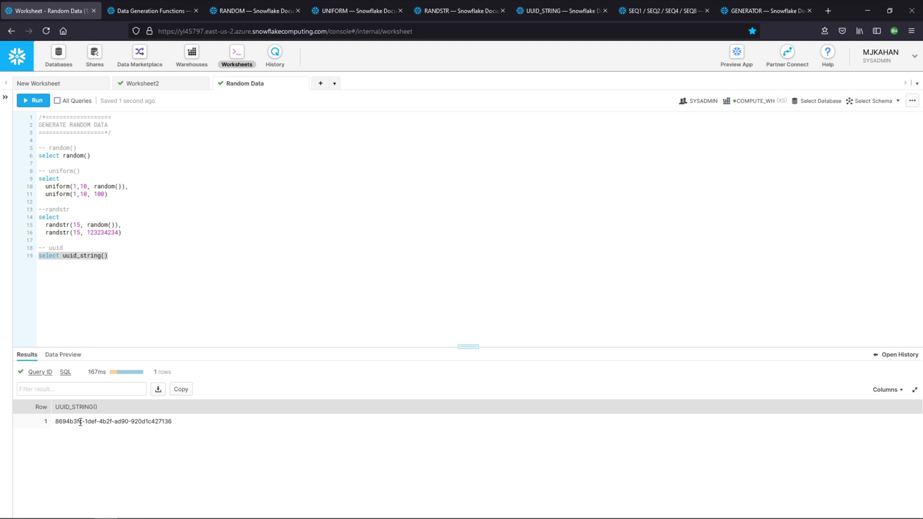
{"action": "left_click", "coordinate": [33, 100]}
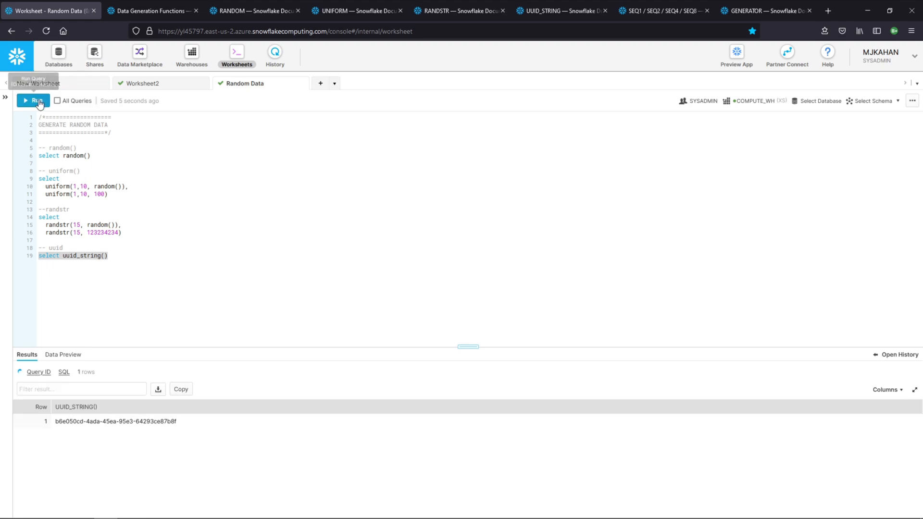
{"action": "left_click", "coordinate": [32, 101]}
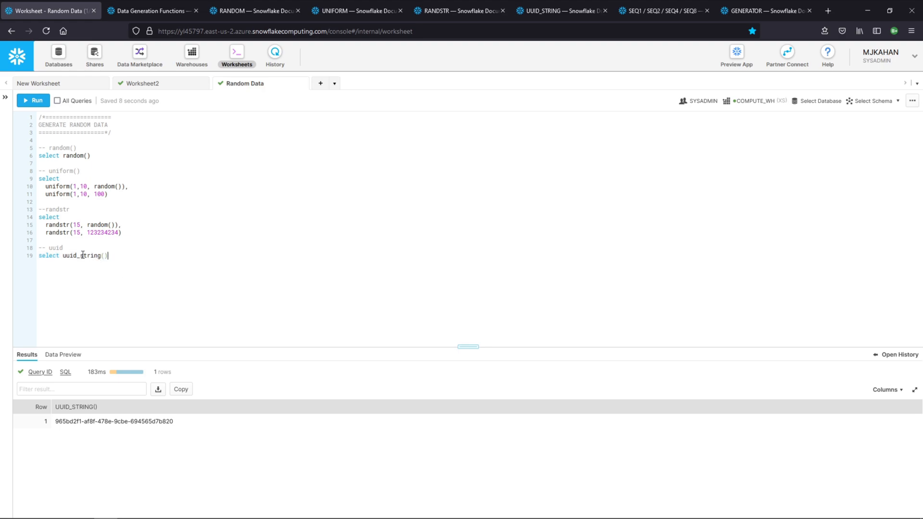
{"action": "left_click", "coordinate": [33, 100]}
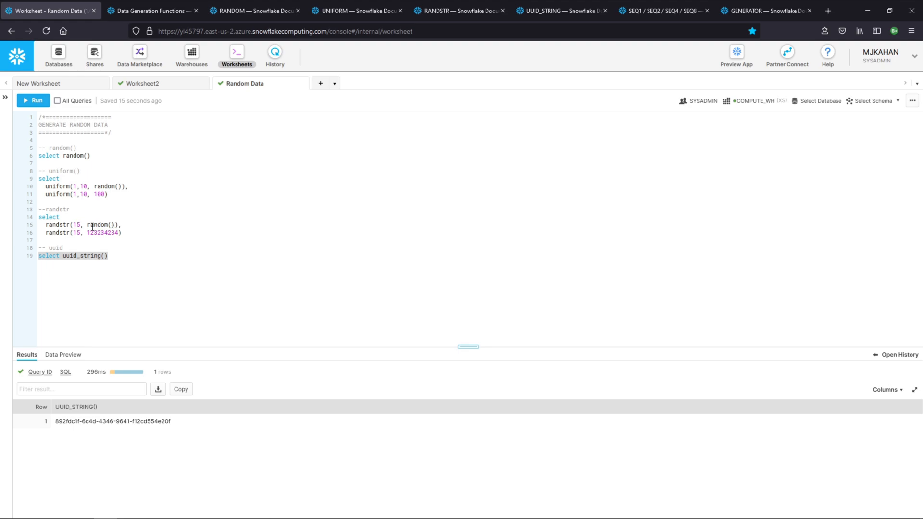
{"action": "mouse_move", "coordinate": [117, 320]}
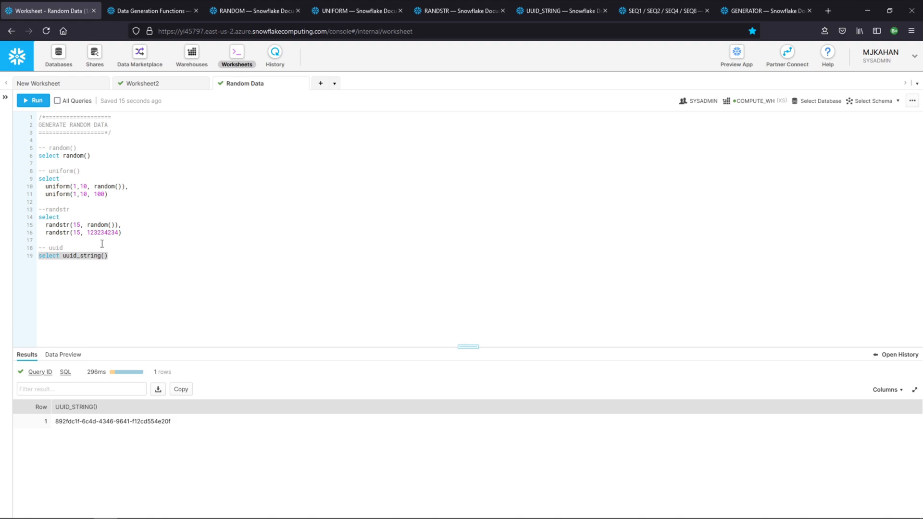
Move below the uuid query and bring up the GENERATOR documentation
{"action": "left_click", "coordinate": [61, 255]}
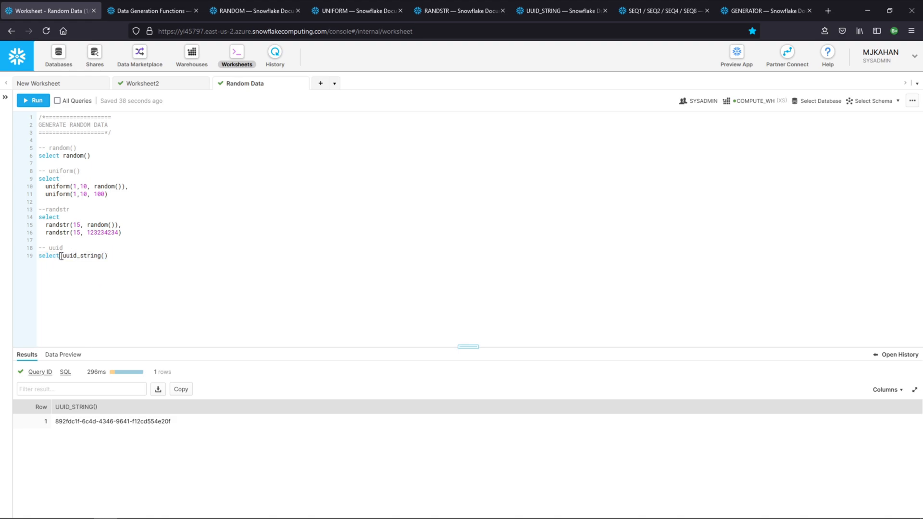
{"action": "left_click", "coordinate": [765, 11]}
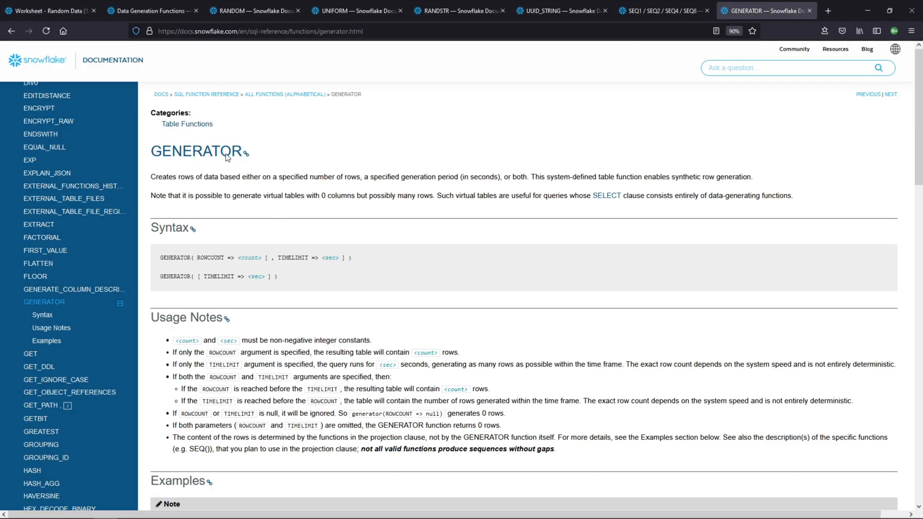
{"action": "mouse_move", "coordinate": [232, 211]}
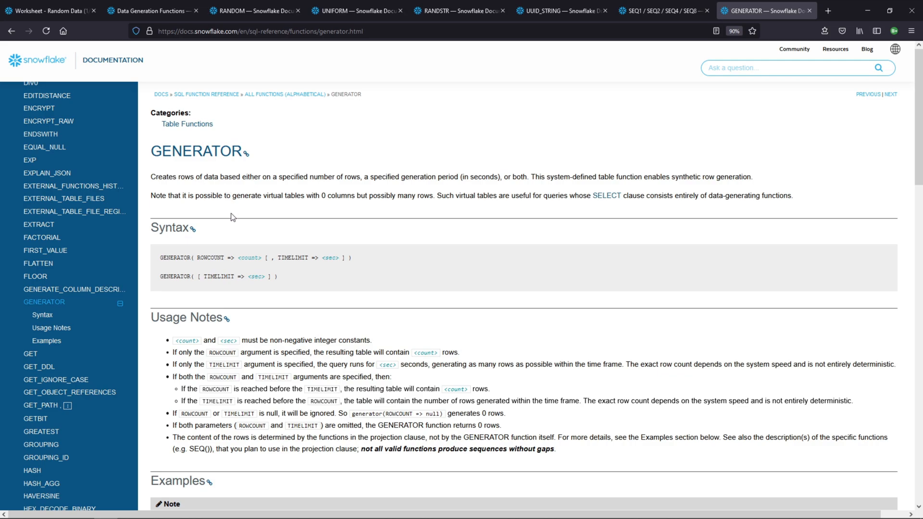
Scroll through the GENERATOR reference's usage notes down to its examples
{"action": "scroll", "scroll_direction": "down", "scroll_amount": 3}
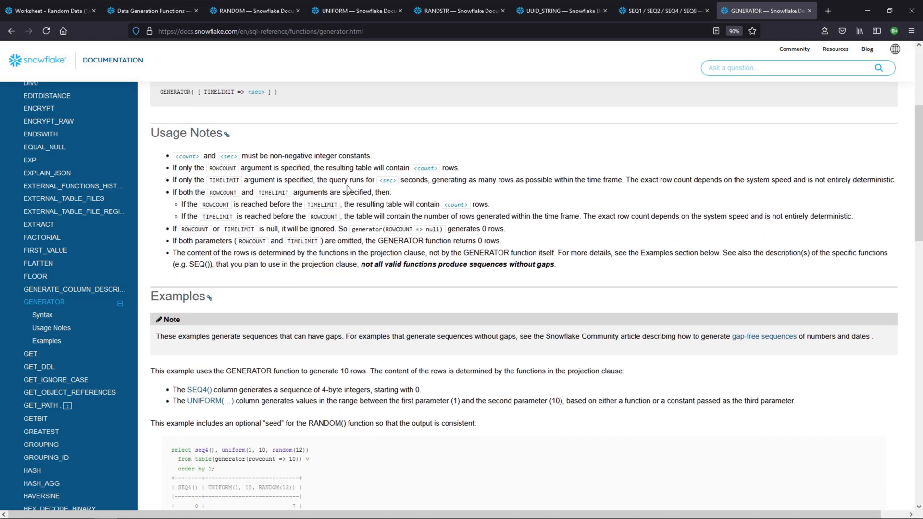
{"action": "scroll", "scroll_direction": "down", "scroll_amount": 3}
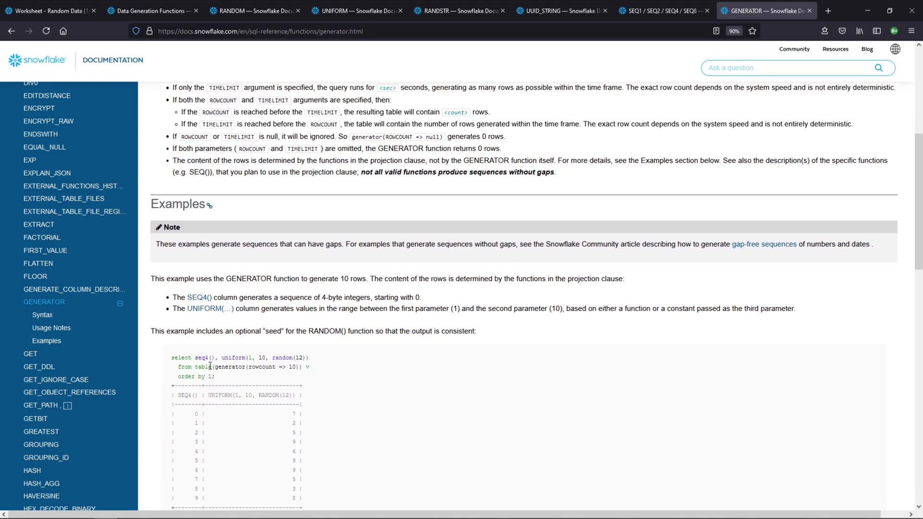
{"action": "mouse_move", "coordinate": [239, 367]}
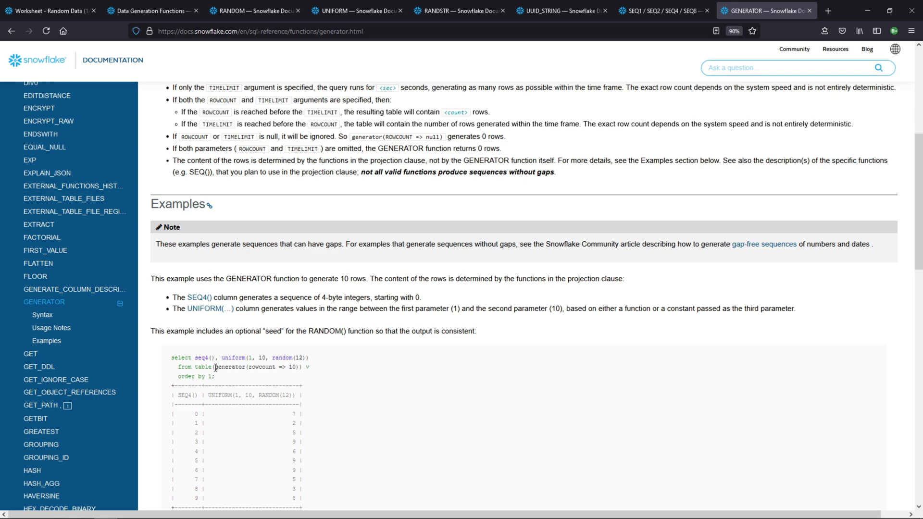
{"action": "scroll", "scroll_direction": "down", "scroll_amount": 3}
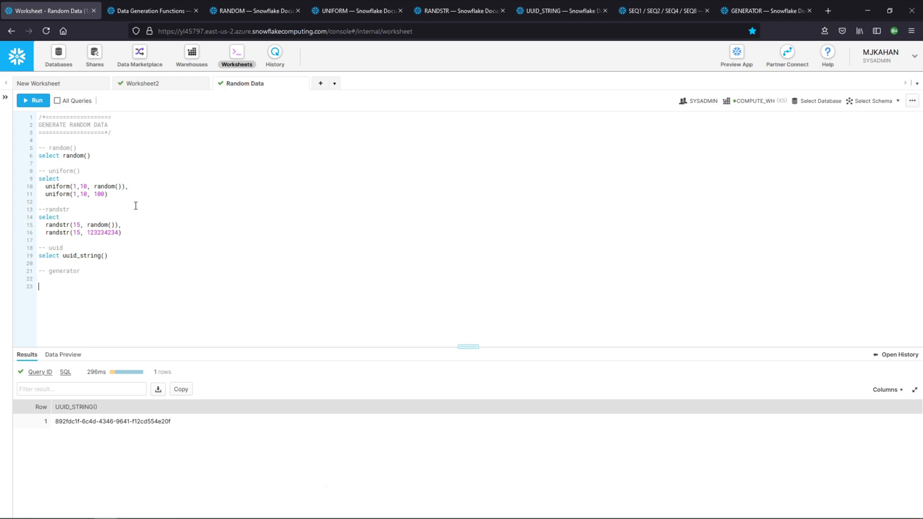
Write and run 'select random() from table(generator(rowcount => 10))'
{"action": "type", "text": "select"}
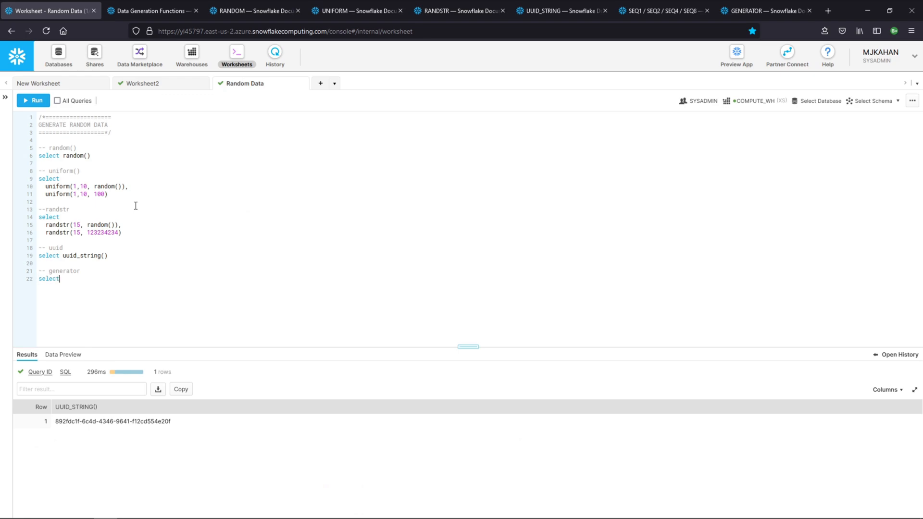
{"action": "type", "text": "random()"}
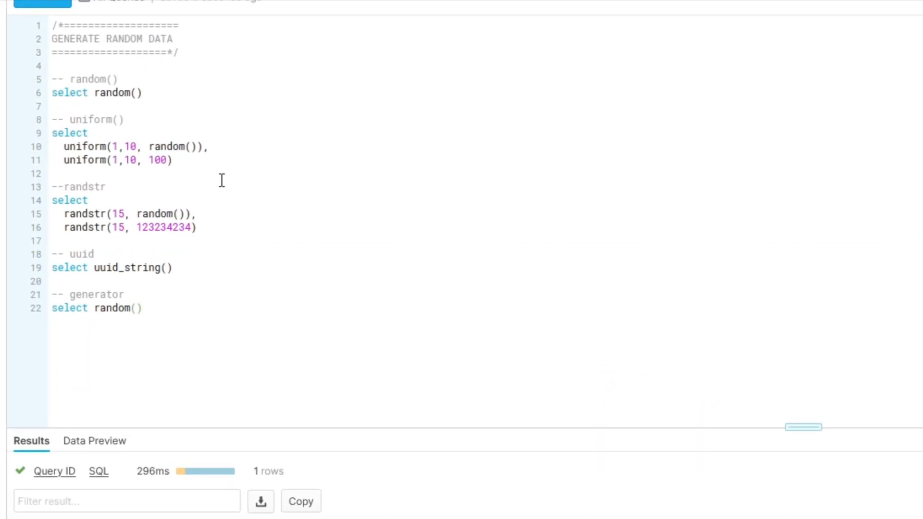
{"action": "type", "text": "from tabl"}
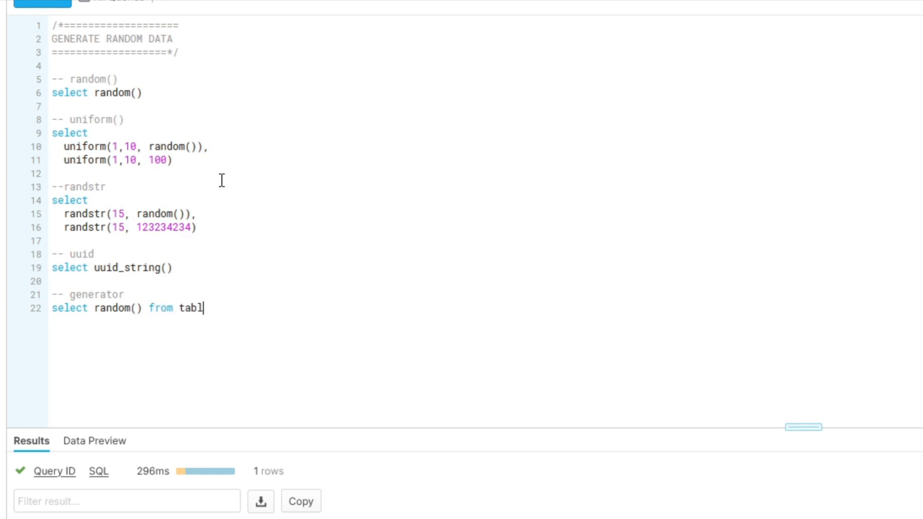
{"action": "type", "text": "e("}
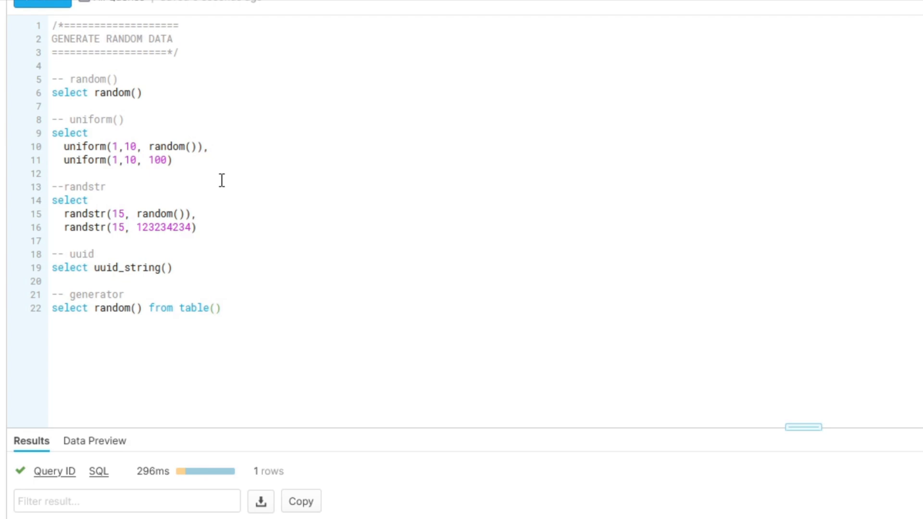
{"action": "type", "text": "generator("}
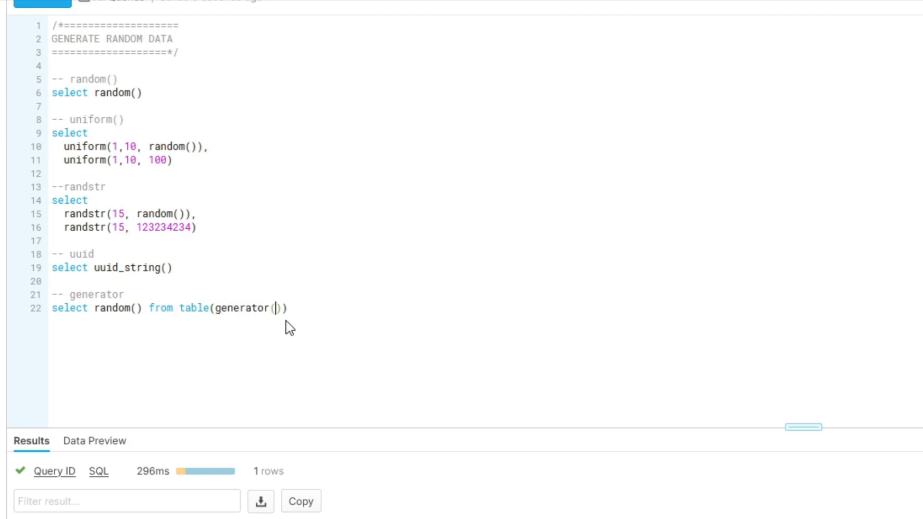
{"action": "type", "text": "rowcount =>"}
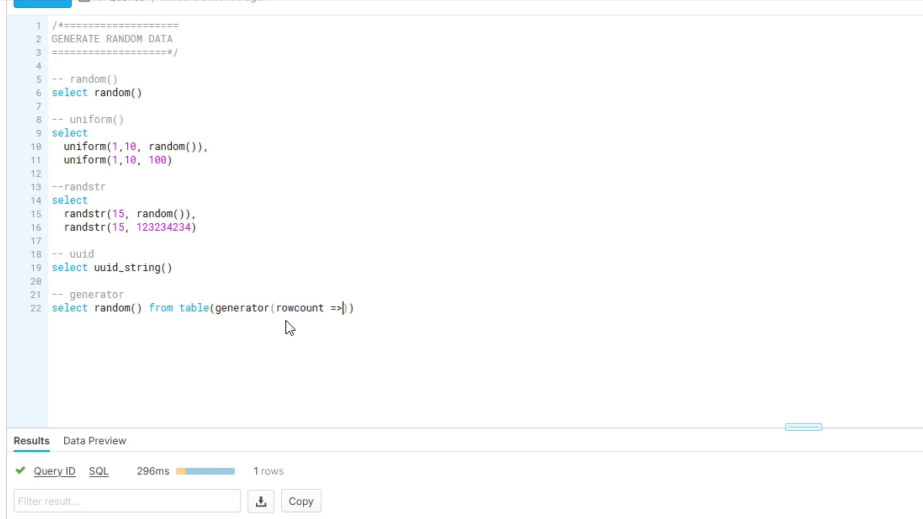
{"action": "type", "text": "10"}
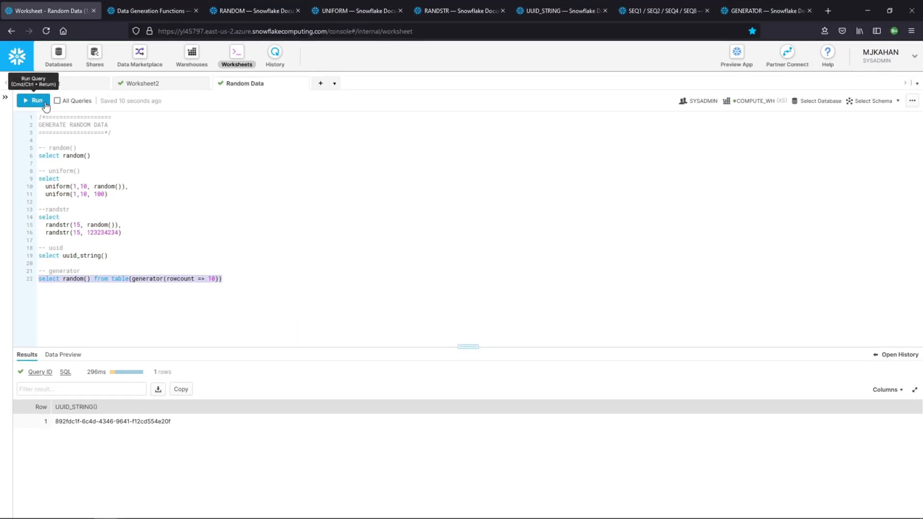
{"action": "left_click", "coordinate": [34, 101]}
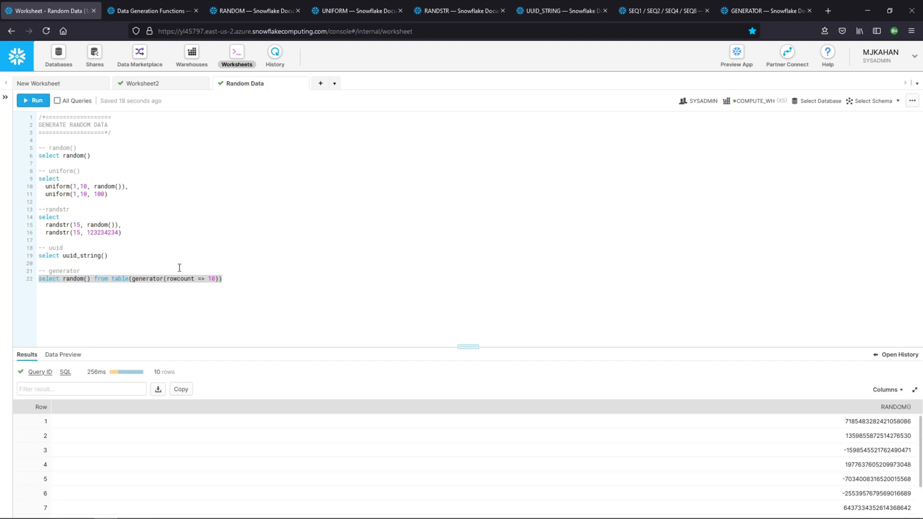
Change the generator rowcount to 100 and rerun for 100 random numbers
{"action": "left_click", "coordinate": [213, 279]}
{"action": "type", "text": "0"}
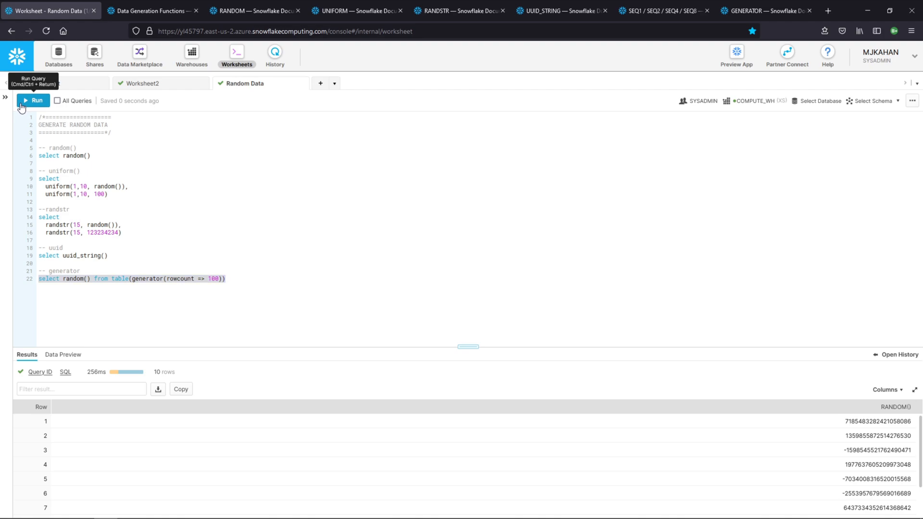
{"action": "left_click", "coordinate": [33, 99]}
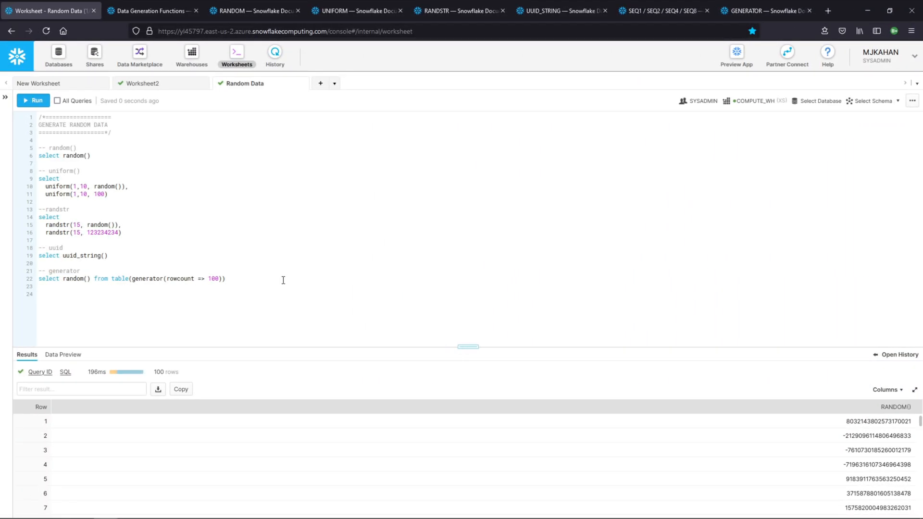
Review the SEQ1/SEQ2/SEQ4/SEQ8 examples in the docs, then return to the worksheet
{"action": "left_click", "coordinate": [665, 11]}
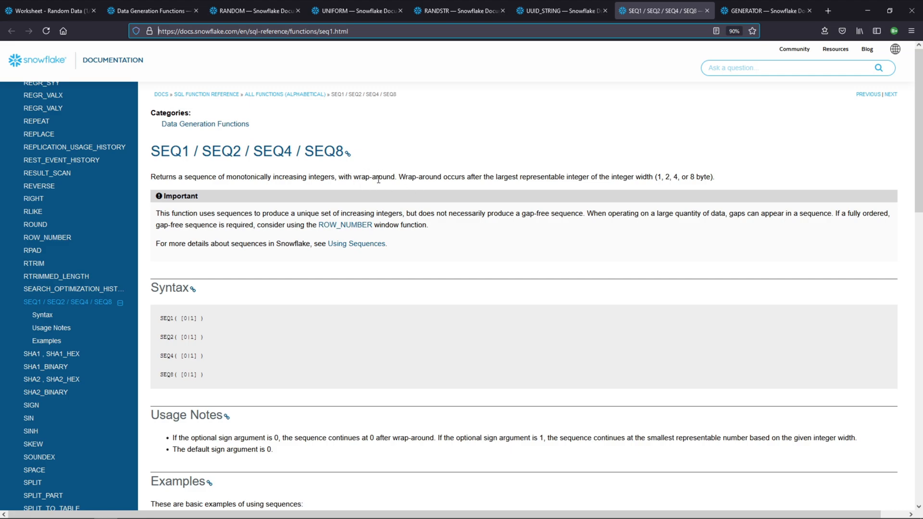
{"action": "scroll", "scroll_direction": "down", "scroll_amount": 3}
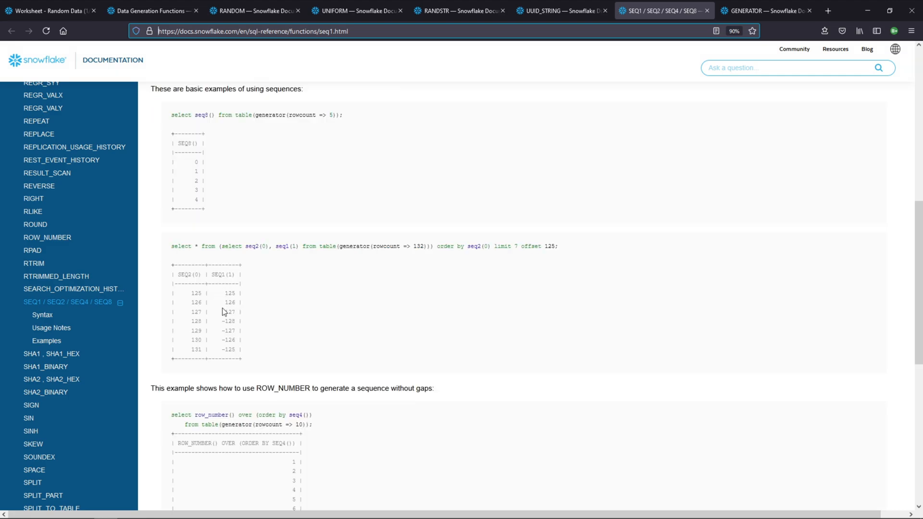
{"action": "mouse_move", "coordinate": [229, 350]}
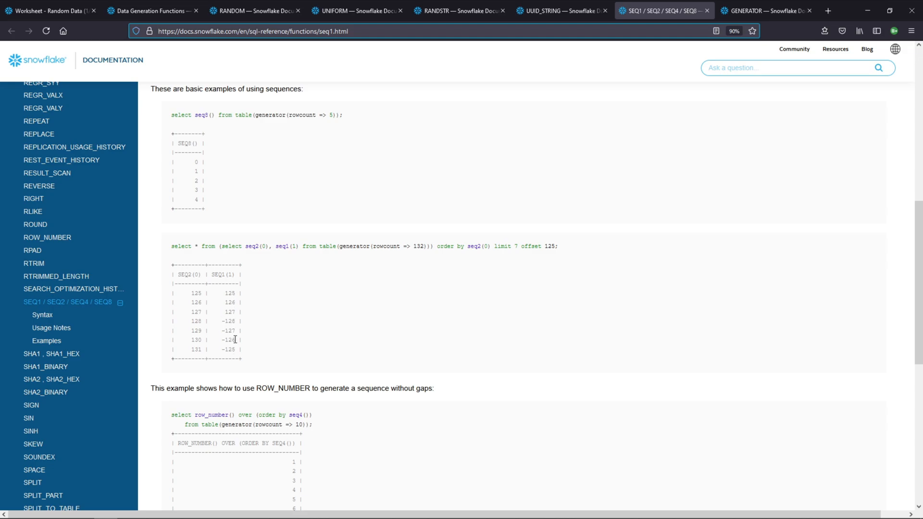
{"action": "scroll", "scroll_direction": "up", "scroll_amount": 3}
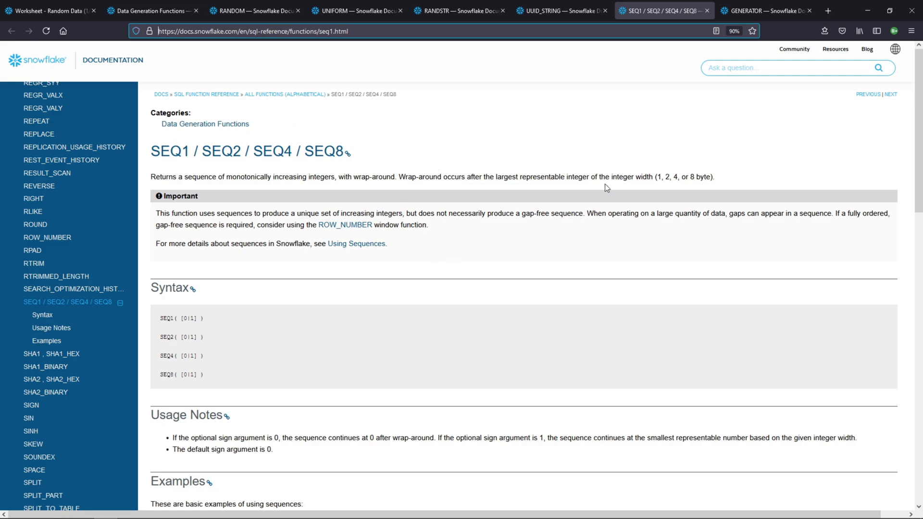
{"action": "mouse_move", "coordinate": [345, 225]}
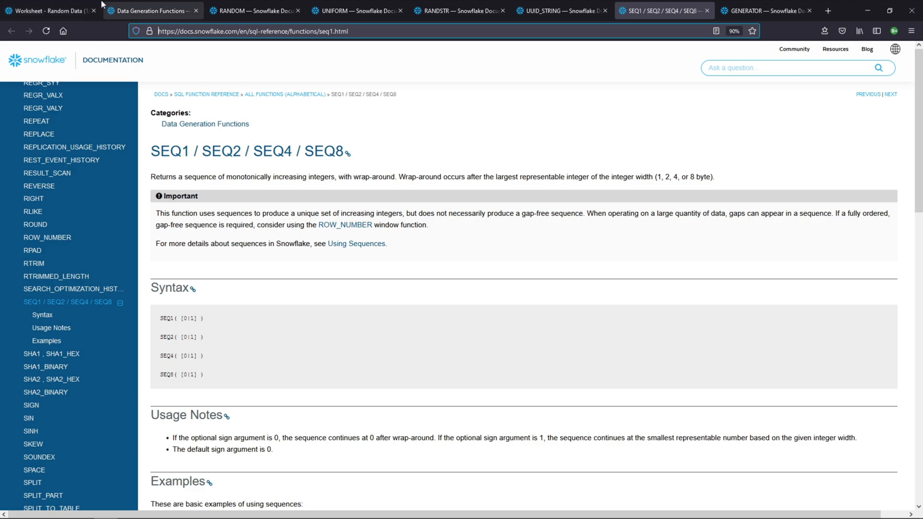
{"action": "left_click", "coordinate": [47, 10]}
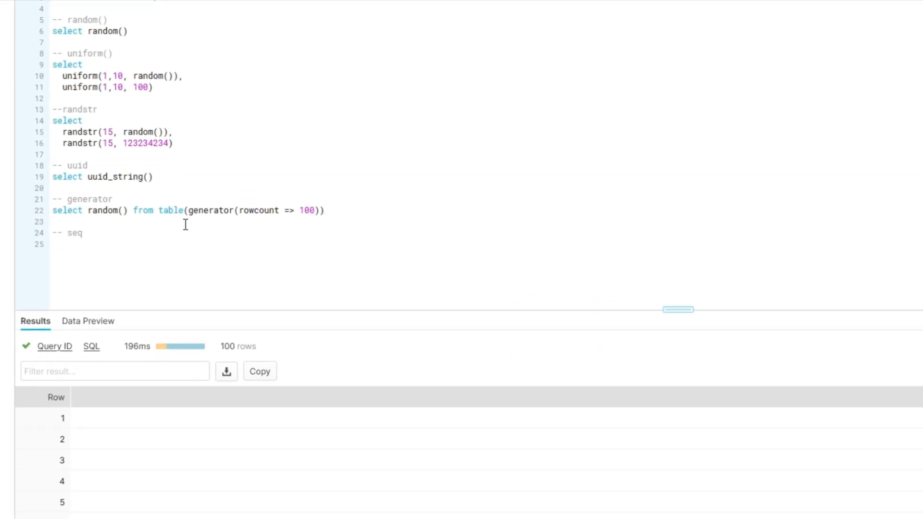
Write 'select seq8() from table(generator(rowcount => 100))' and view its 100 sequence rows
{"action": "type", "text": "select"}
{"action": "type", "text": "seq"}
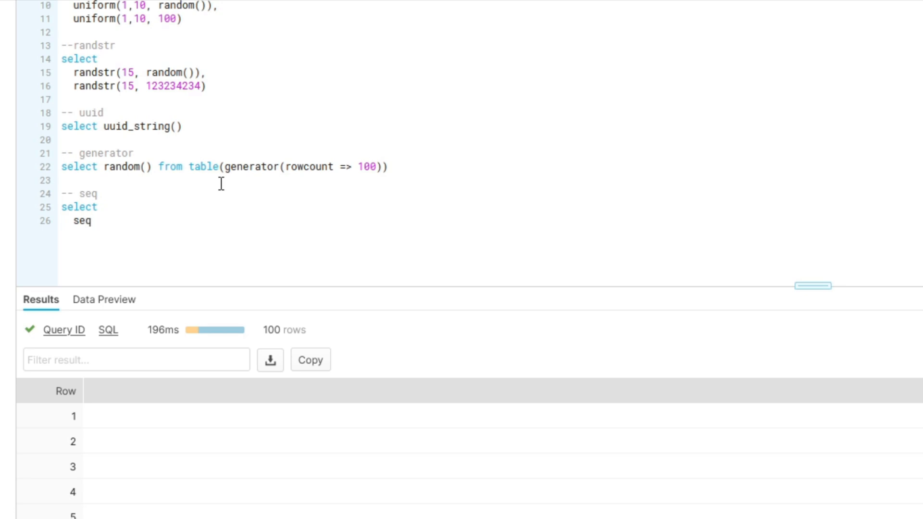
{"action": "type", "text": "8"}
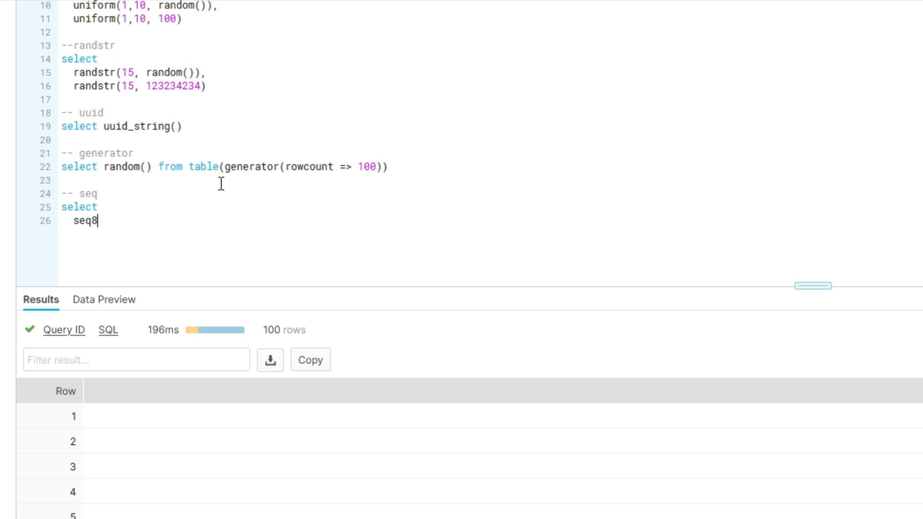
{"action": "type", "text": "()"}
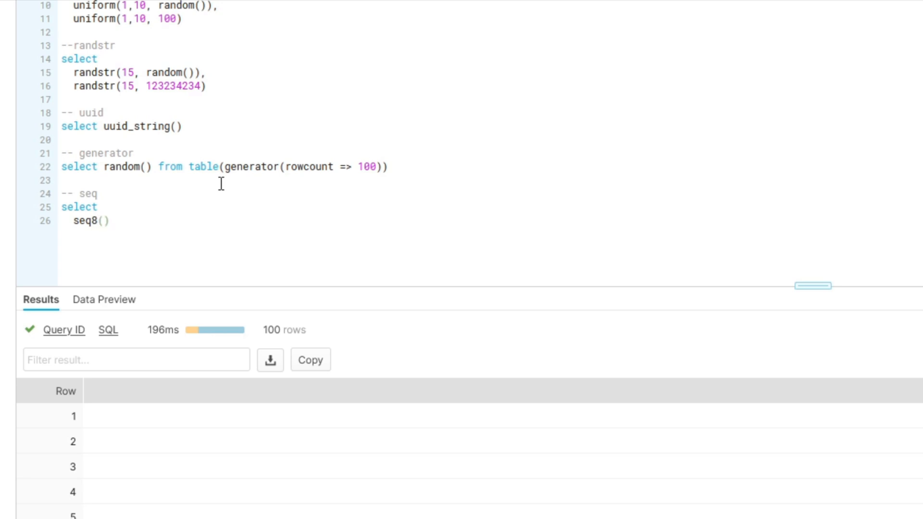
{"action": "key", "text": "Enter"}
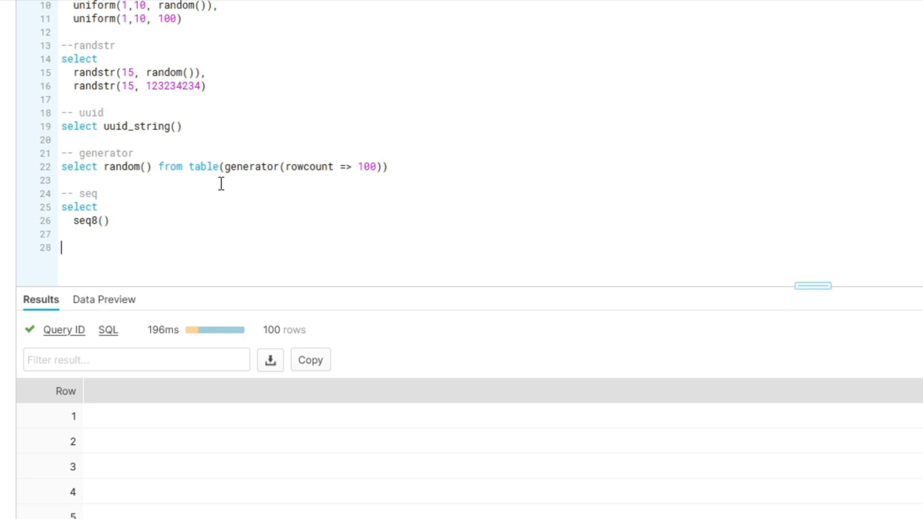
{"action": "type", "text": "from"}
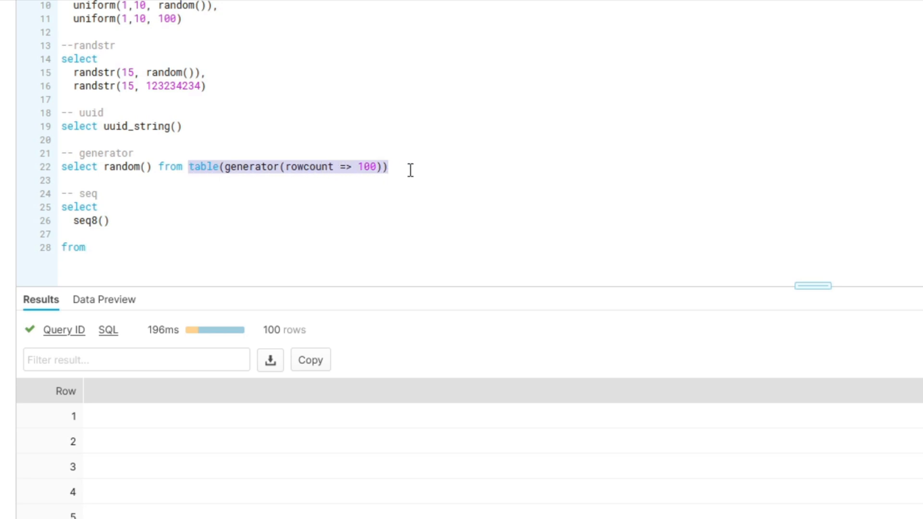
{"action": "type", "text": "table(generator(rowcount => 100))"}
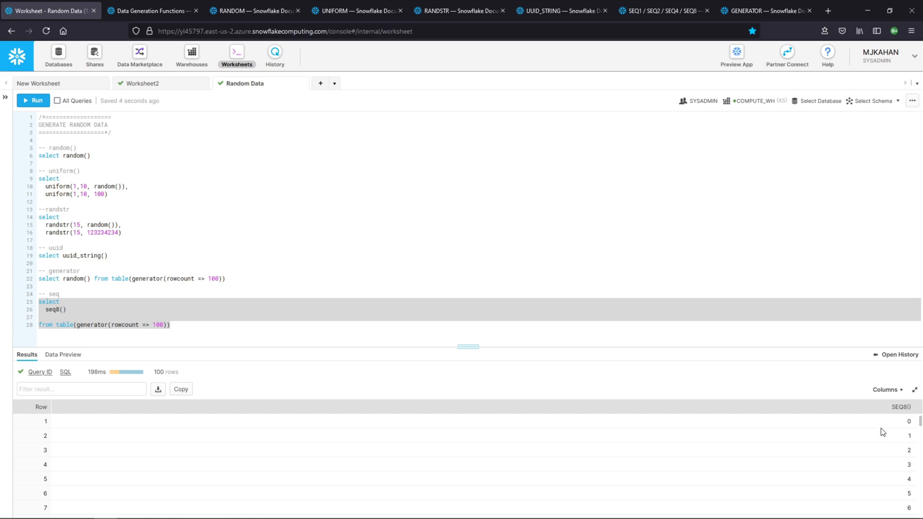
{"action": "scroll", "scroll_direction": "down", "scroll_amount": 3}
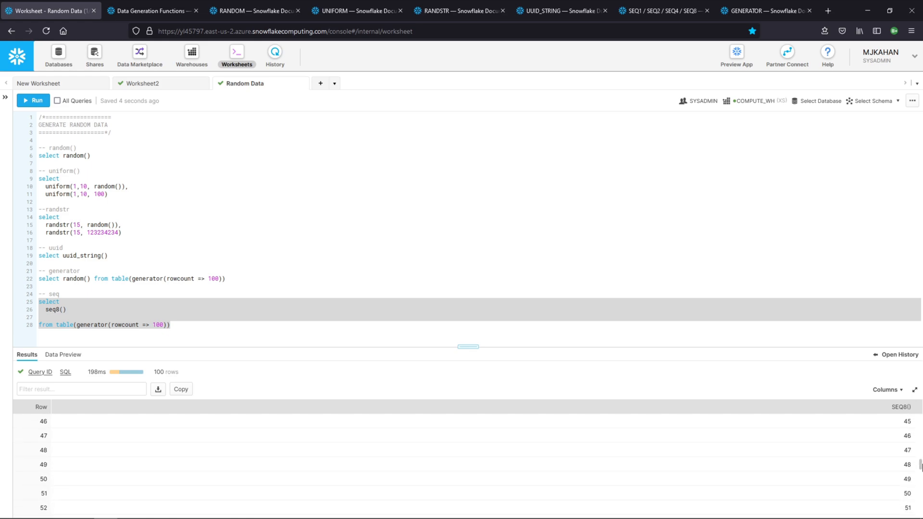
{"action": "scroll", "scroll_direction": "down", "scroll_amount": 3}
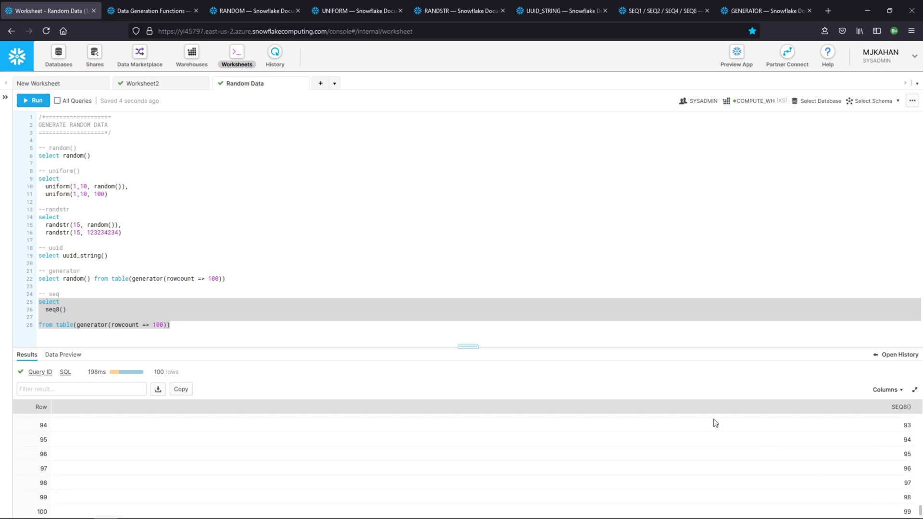
{"action": "left_click", "coordinate": [99, 288]}
{"action": "type", "text": "row_number() over (order by seq8())"}
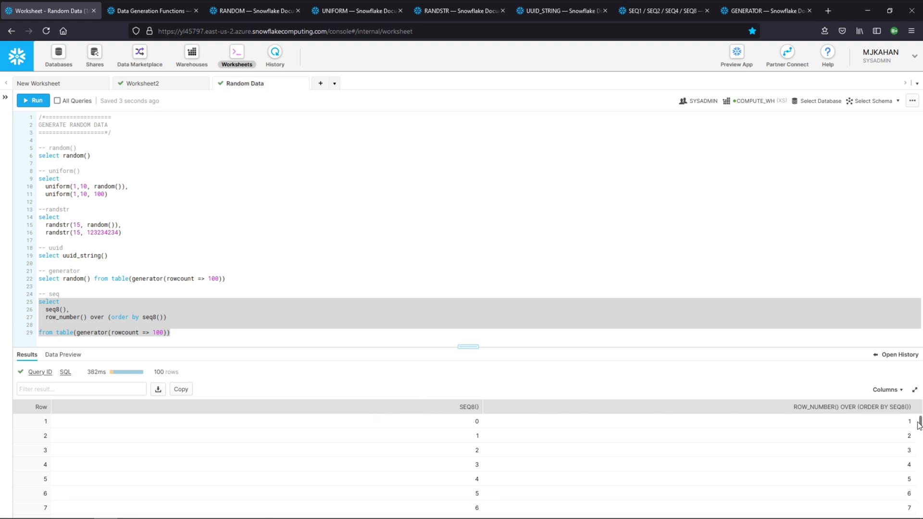
{"action": "mouse_move", "coordinate": [476, 423]}
{"action": "type", "text": "dateadd("}
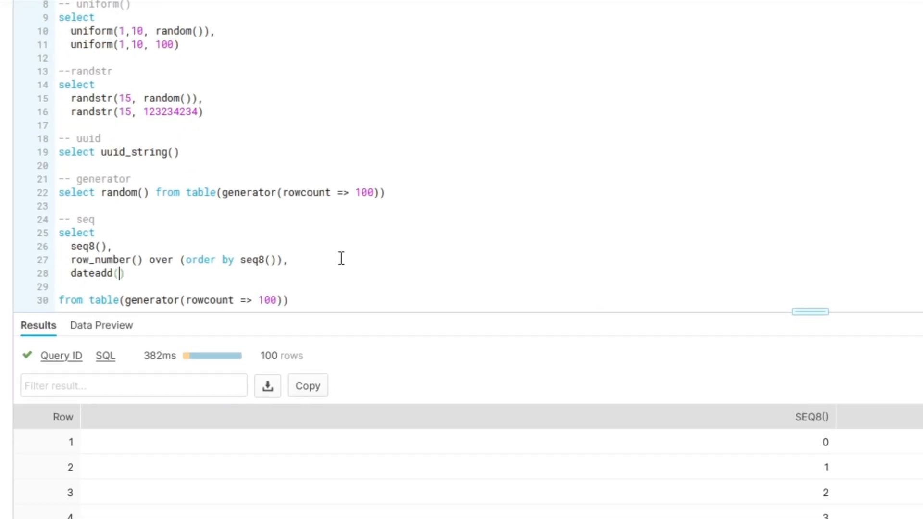
Add dateadd('day', seq8(), '2021-01-01') to the select list and view the daily dates
{"action": "type", "text": "day"}
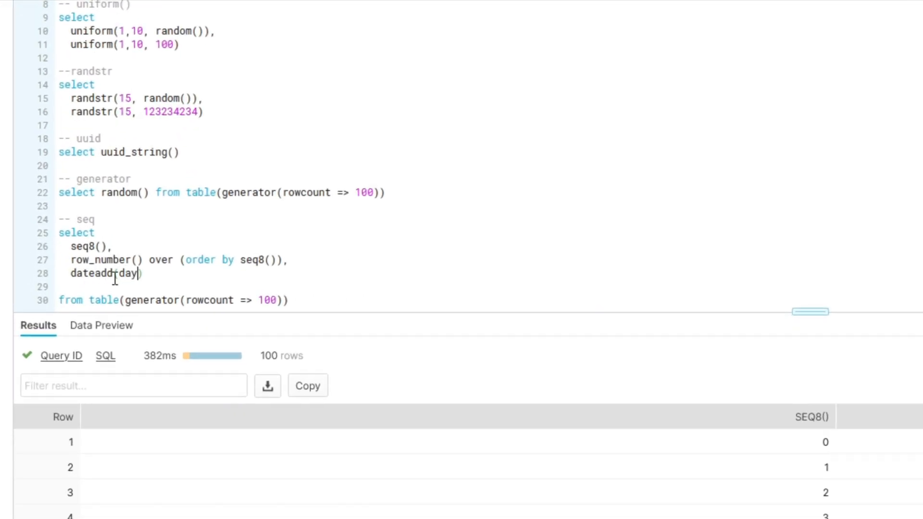
{"action": "type", "text": "'day', seq8()"}
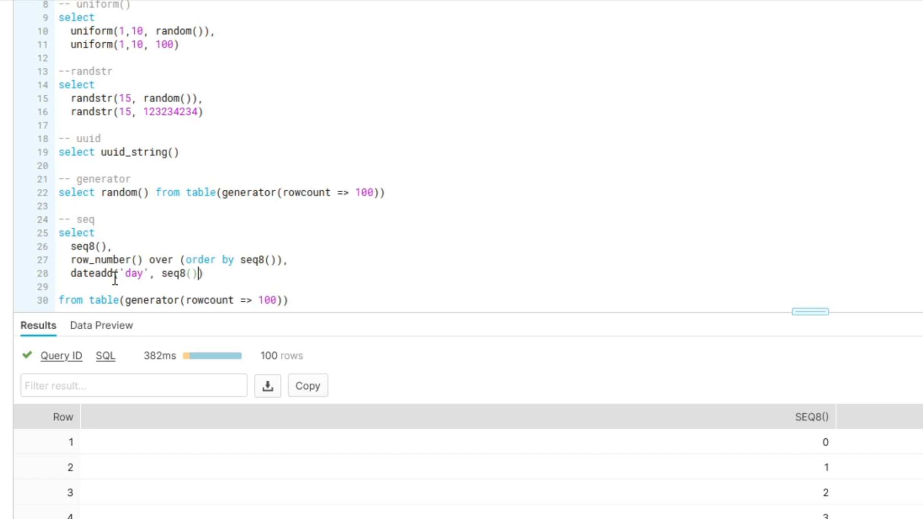
{"action": "type", "text": ", ''"}
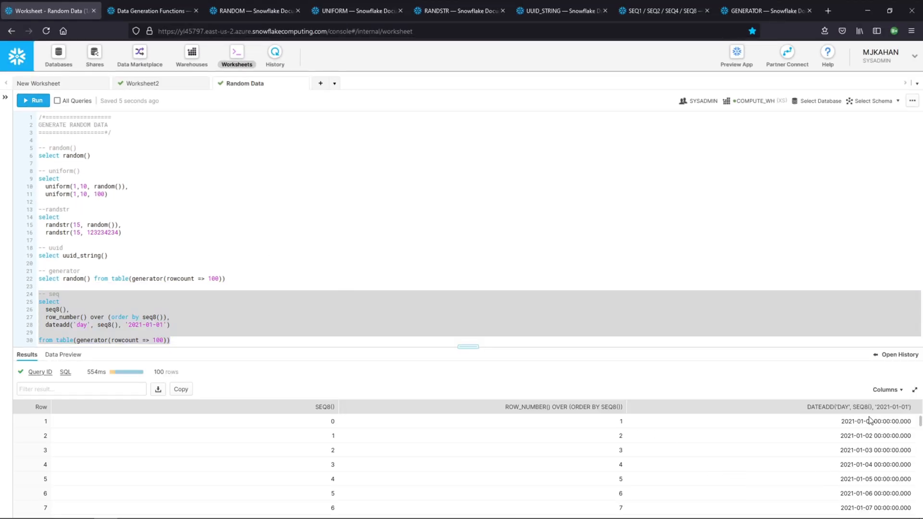
{"action": "scroll", "scroll_direction": "down", "scroll_amount": 3}
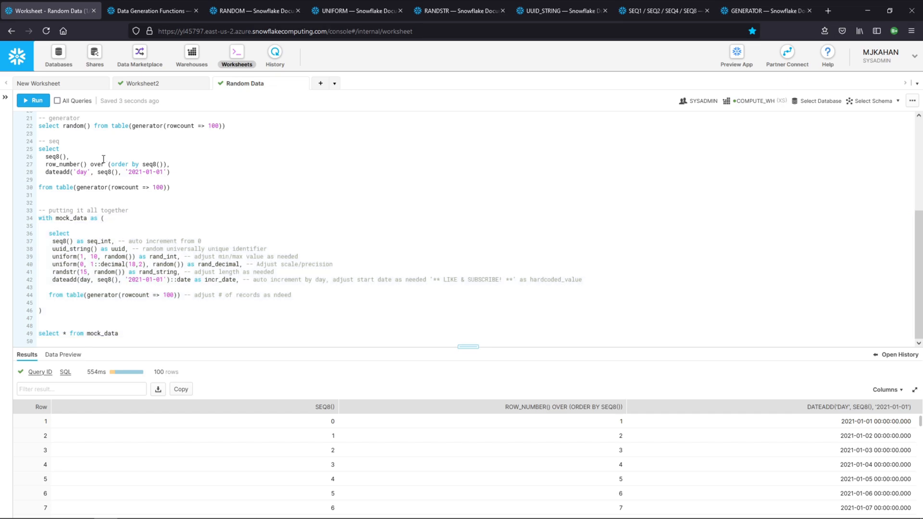
{"action": "mouse_move", "coordinate": [83, 248]}
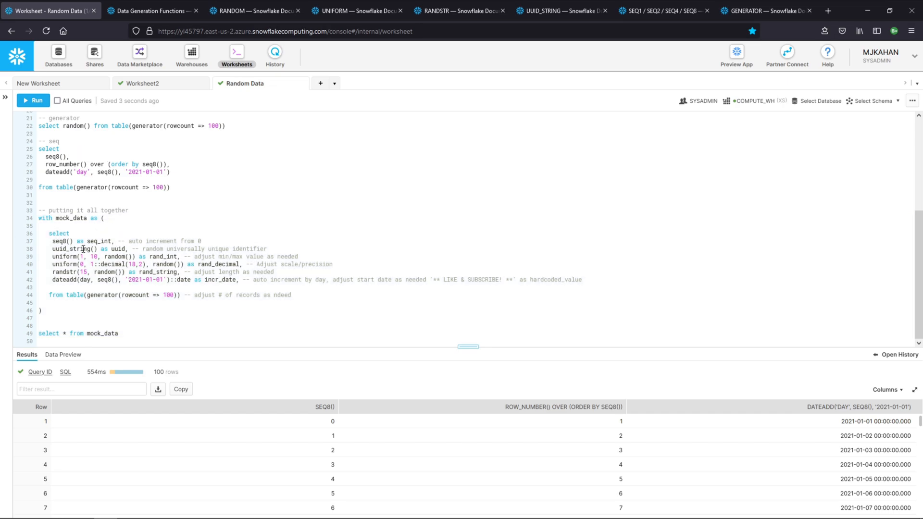
Paste the mock_data WITH block and 'select * from mock_data' into the worksheet
{"action": "double_click", "coordinate": [70, 218]}
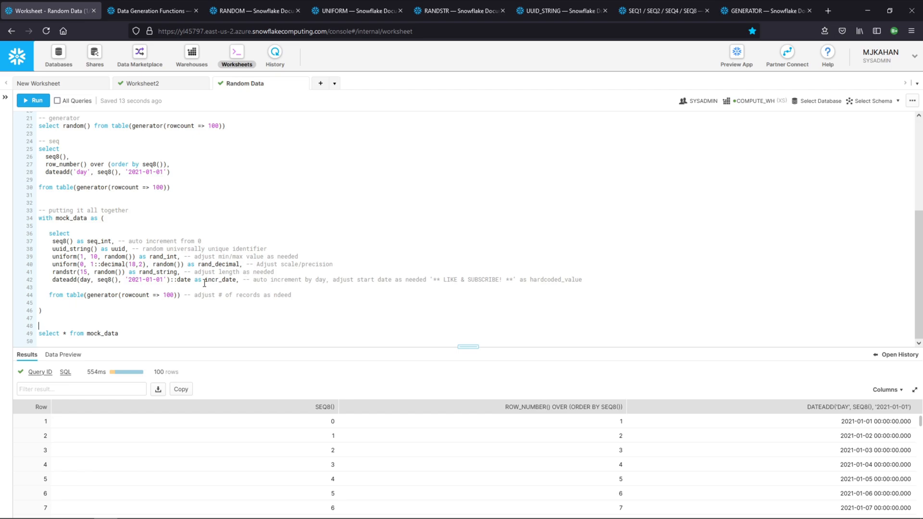
{"action": "mouse_move", "coordinate": [108, 257]}
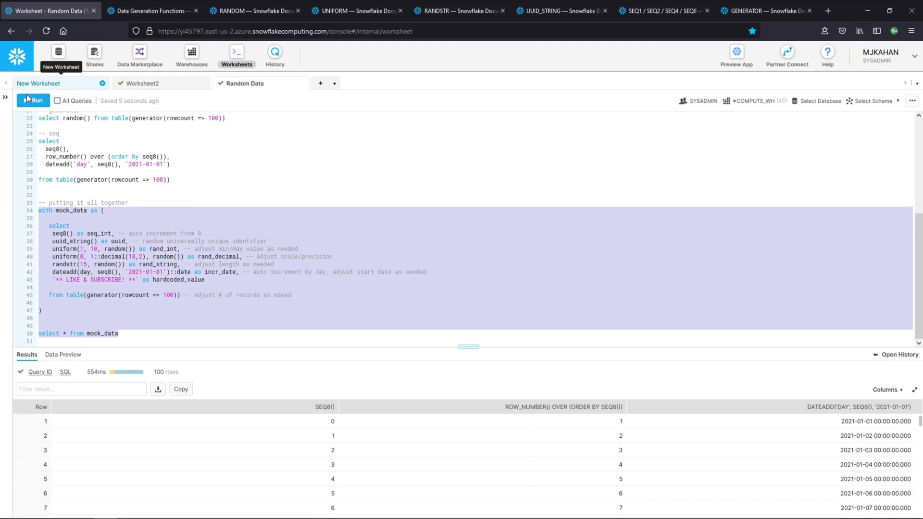
Run the mock_data query for 100 rows and rerun it for fresh random values
{"action": "left_click", "coordinate": [33, 100]}
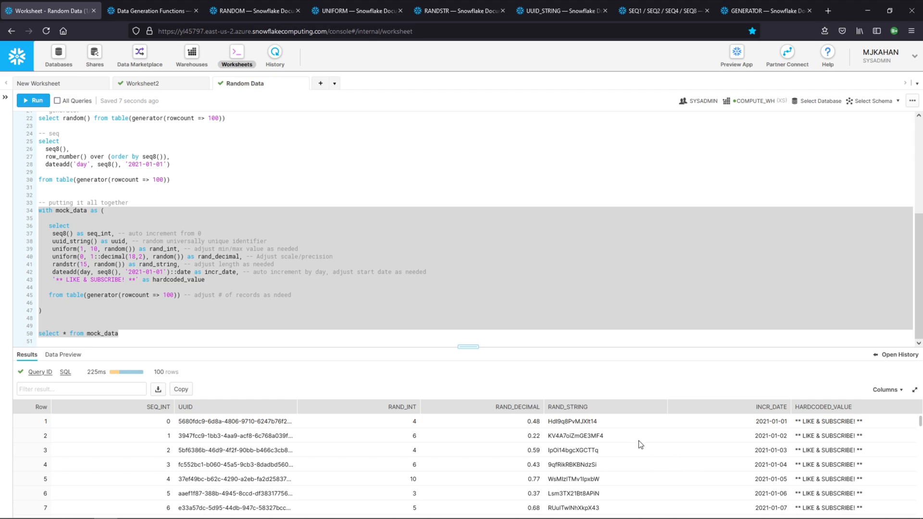
{"action": "scroll", "scroll_direction": "down", "scroll_amount": 3}
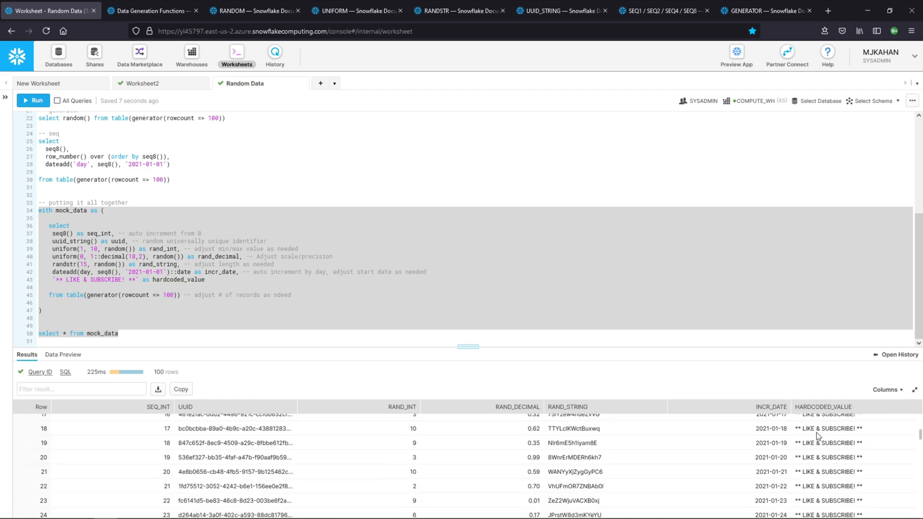
{"action": "scroll", "scroll_direction": "down", "scroll_amount": 3}
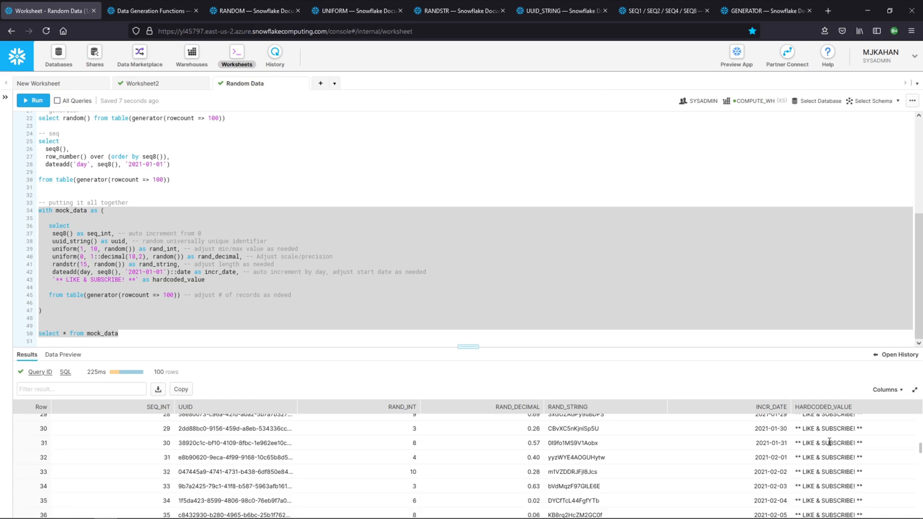
{"action": "left_click", "coordinate": [568, 406]}
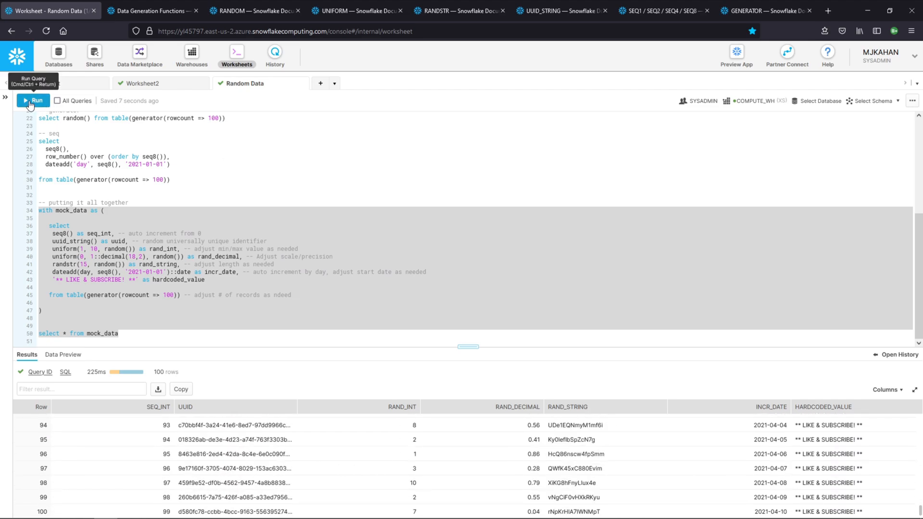
{"action": "left_click", "coordinate": [33, 100]}
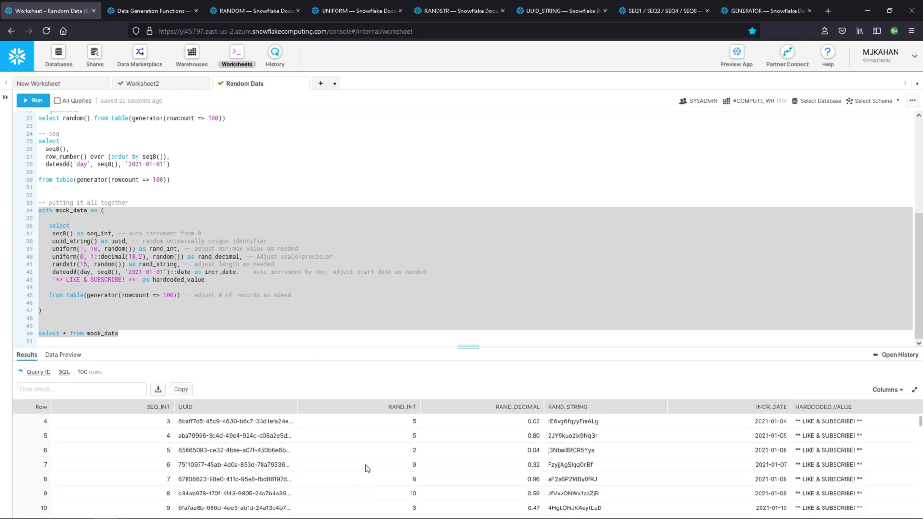
Change the generator rowcount to 1000 and rerun to return 1,000 mock_data rows
{"action": "left_click", "coordinate": [33, 100]}
{"action": "type", "text": "0"}
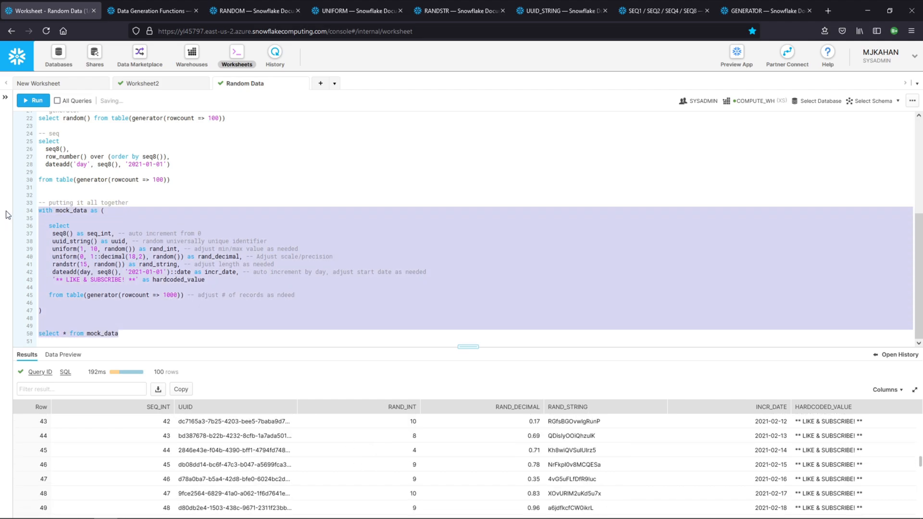
{"action": "left_click", "coordinate": [32, 100]}
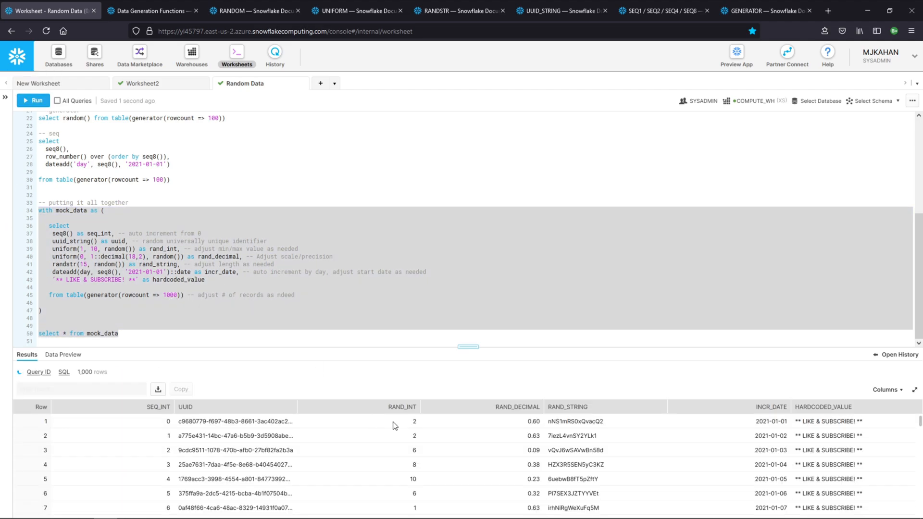
{"action": "left_click", "coordinate": [32, 100]}
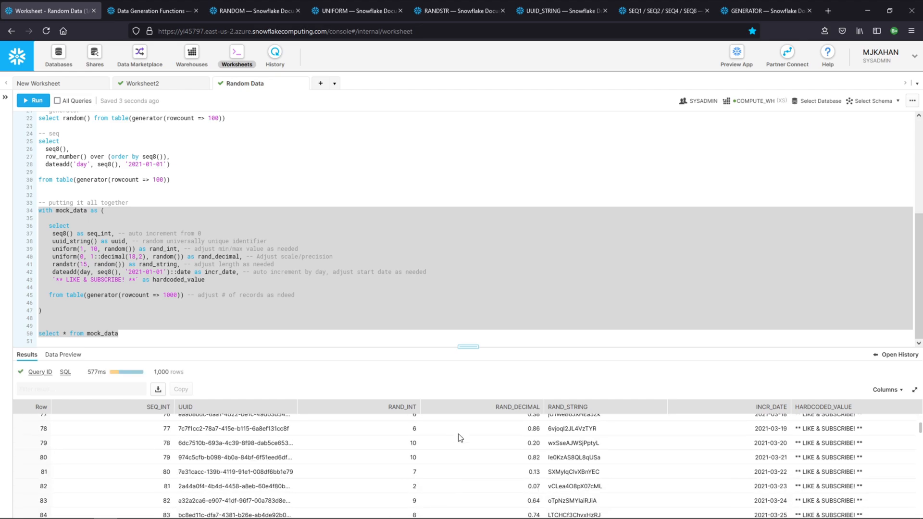
{"action": "scroll", "scroll_direction": "down", "scroll_amount": 3}
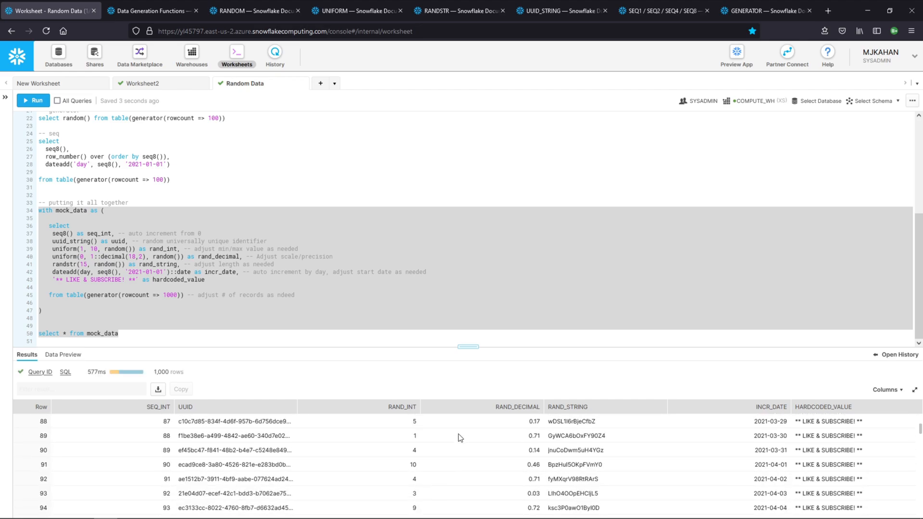